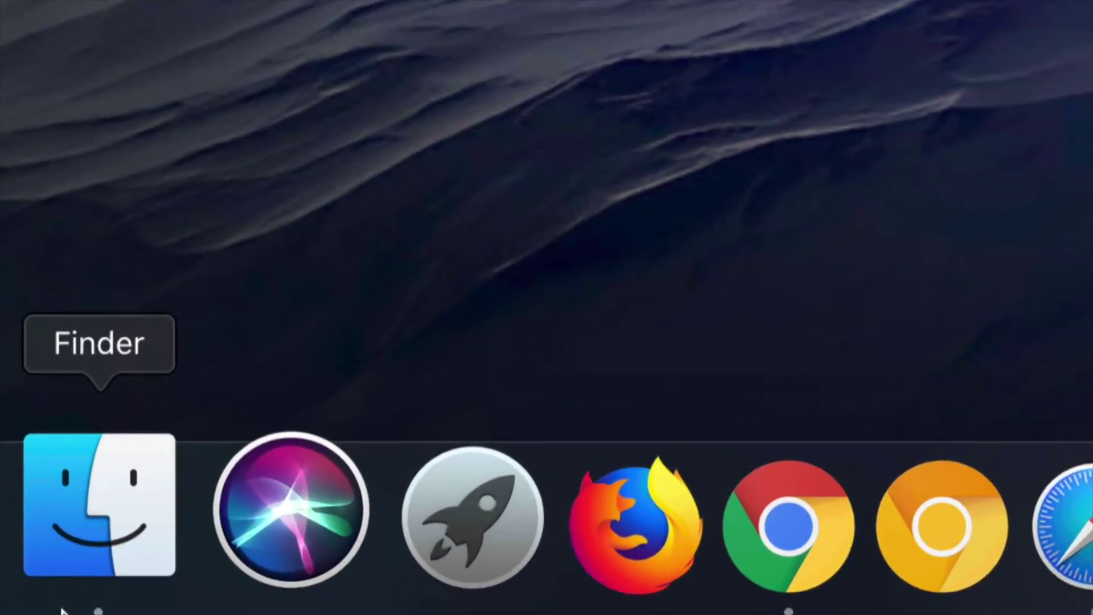
Step: Open a Finder window on the external Photos drive, showing its FOTOS folder
{"action": "left_click", "coordinate": [100, 511]}
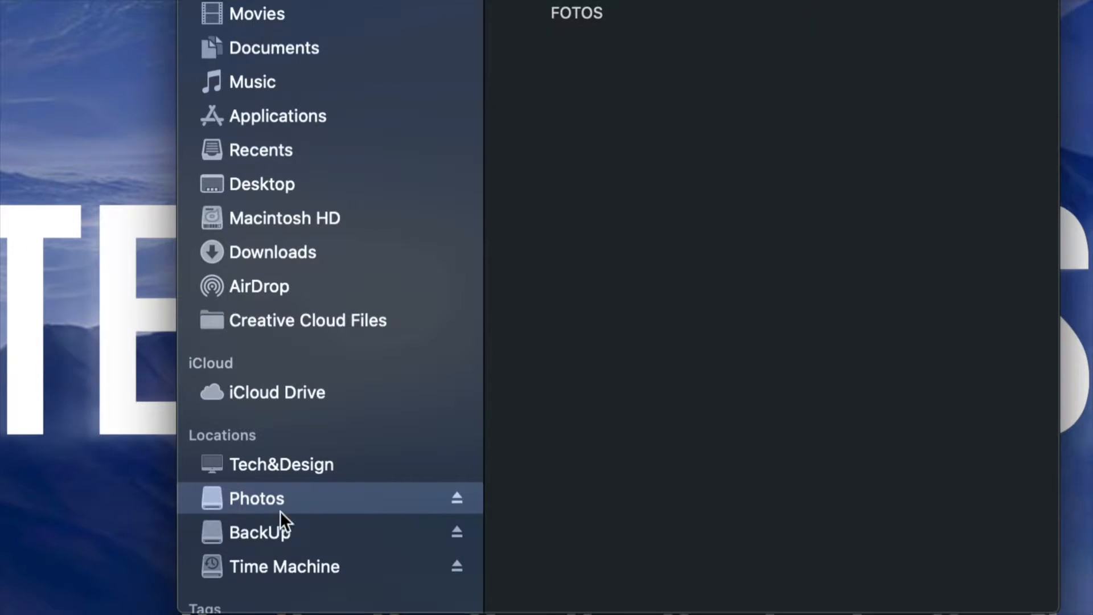
{"action": "mouse_move", "coordinate": [255, 558]}
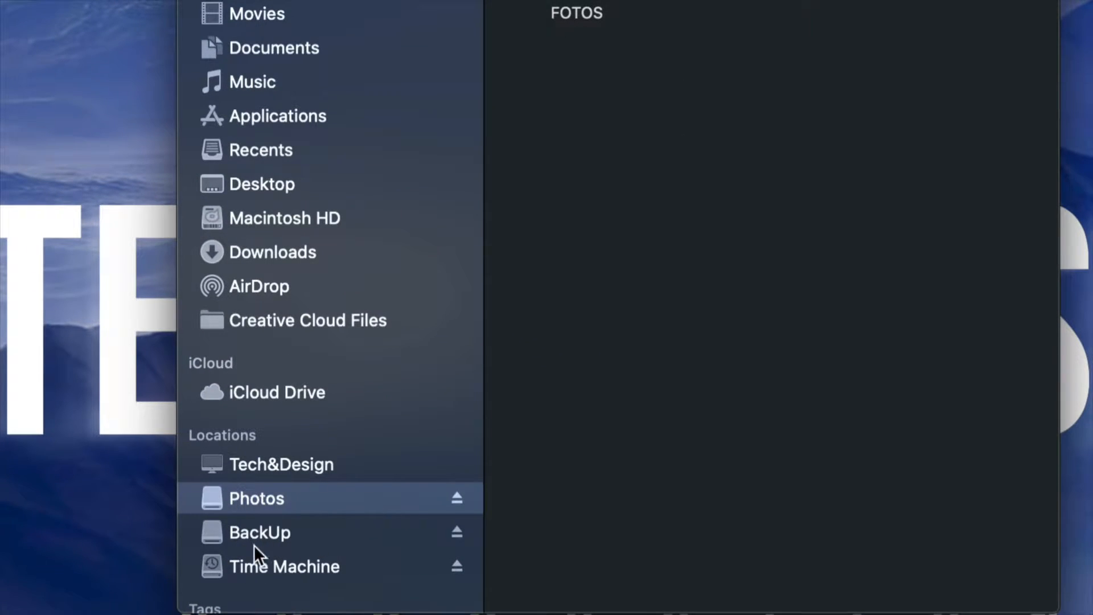
{"action": "mouse_move", "coordinate": [317, 543]}
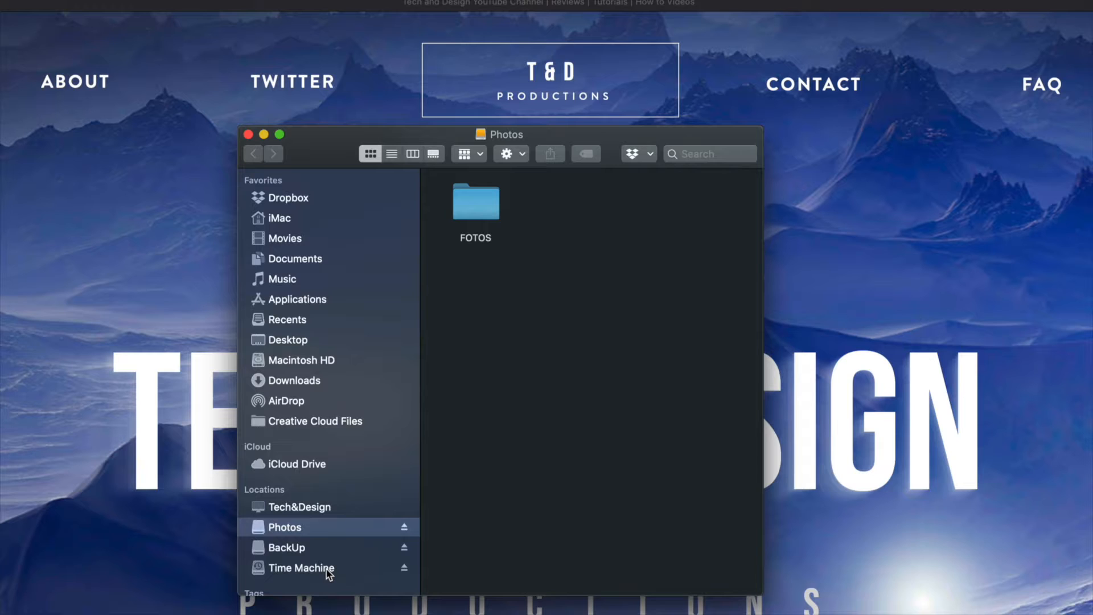
{"action": "mouse_move", "coordinate": [618, 138]}
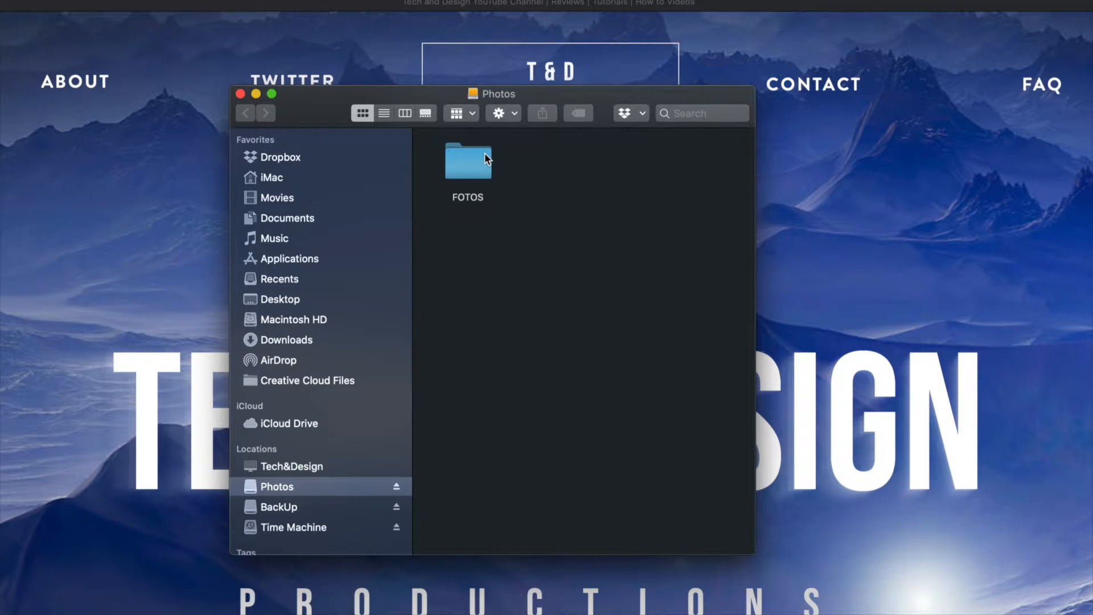
Step: Open the FOTOS folder, then its PROFESSIONAL PHOTOS subfolder
{"action": "left_click", "coordinate": [468, 162]}
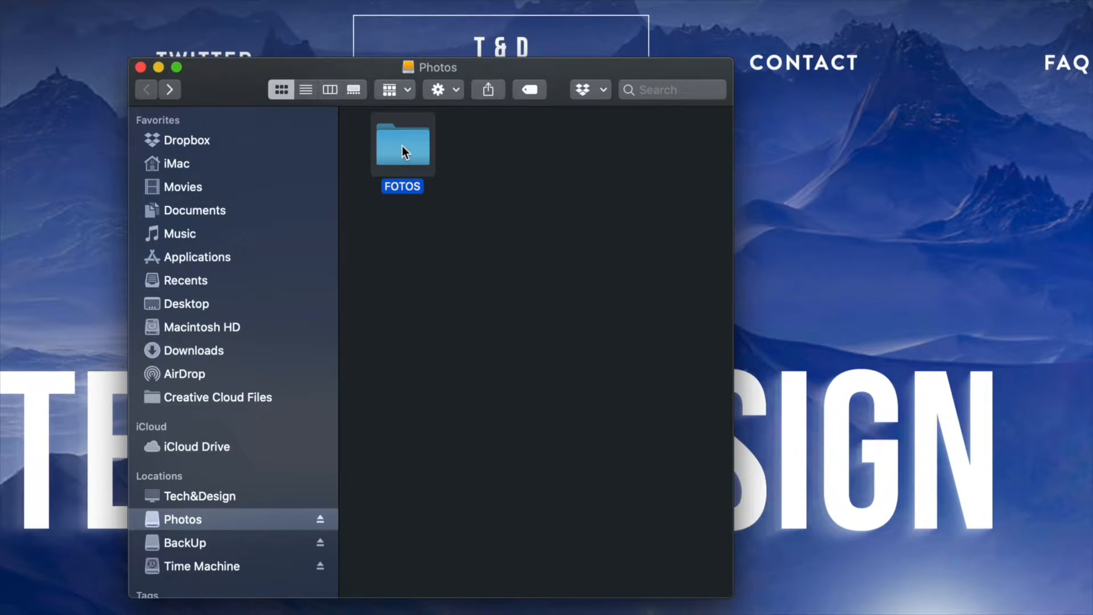
{"action": "double_click", "coordinate": [403, 145]}
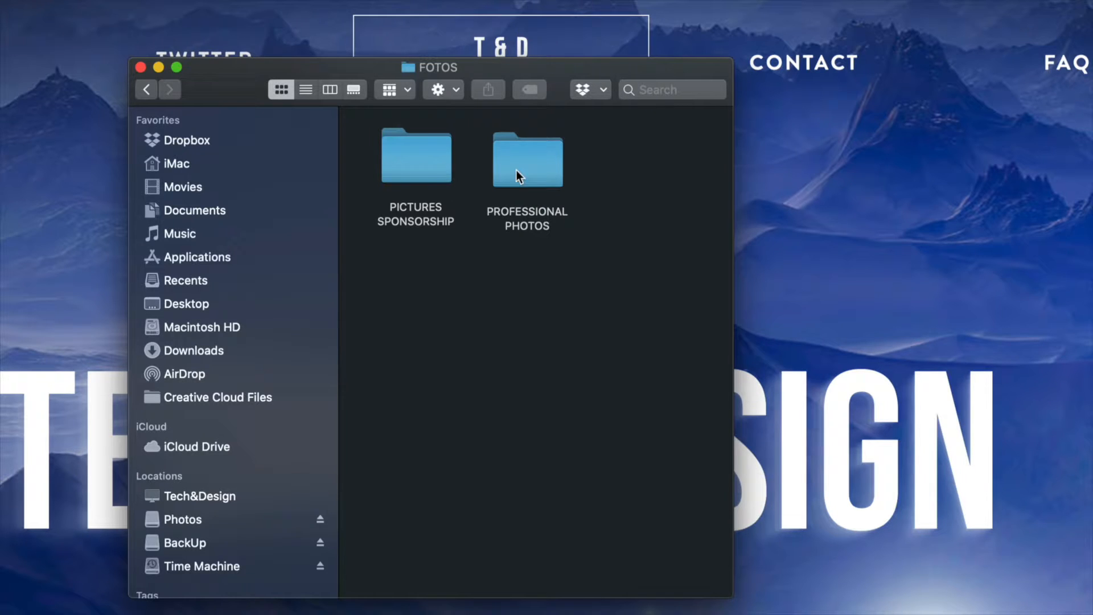
{"action": "double_click", "coordinate": [527, 159]}
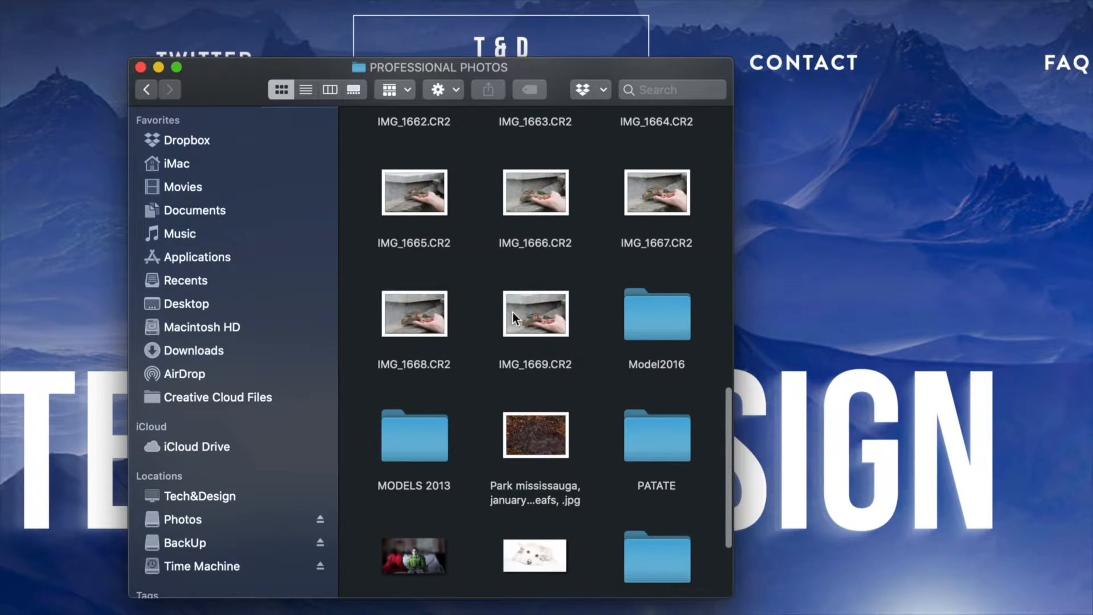
{"action": "mouse_move", "coordinate": [545, 203]}
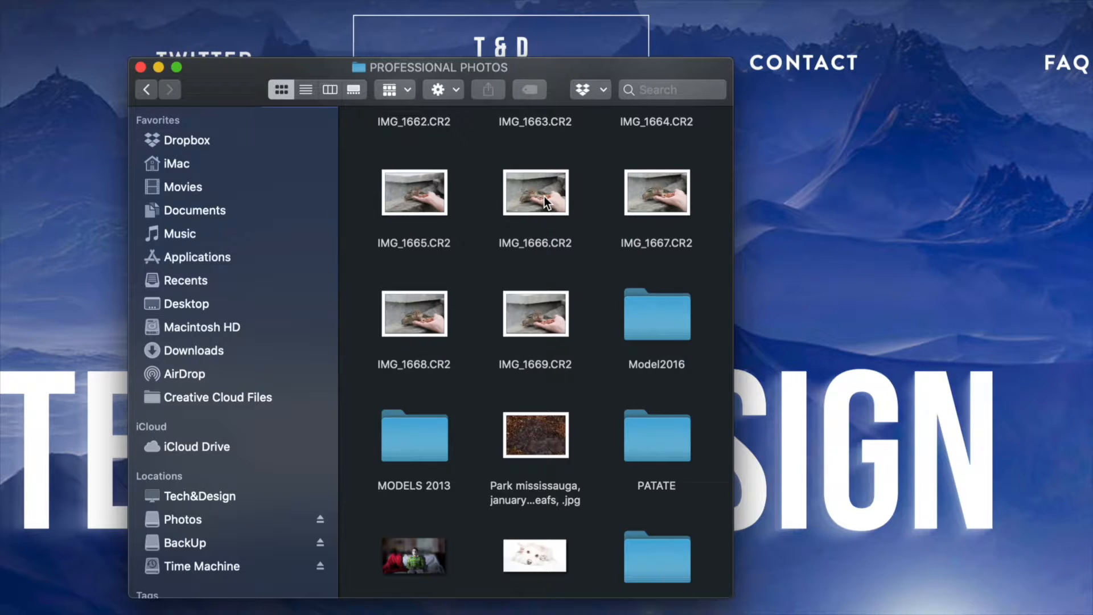
Step: Move IMG_1666.CR2 and the SelfPortrait model release image to the Trash
{"action": "left_click", "coordinate": [536, 193]}
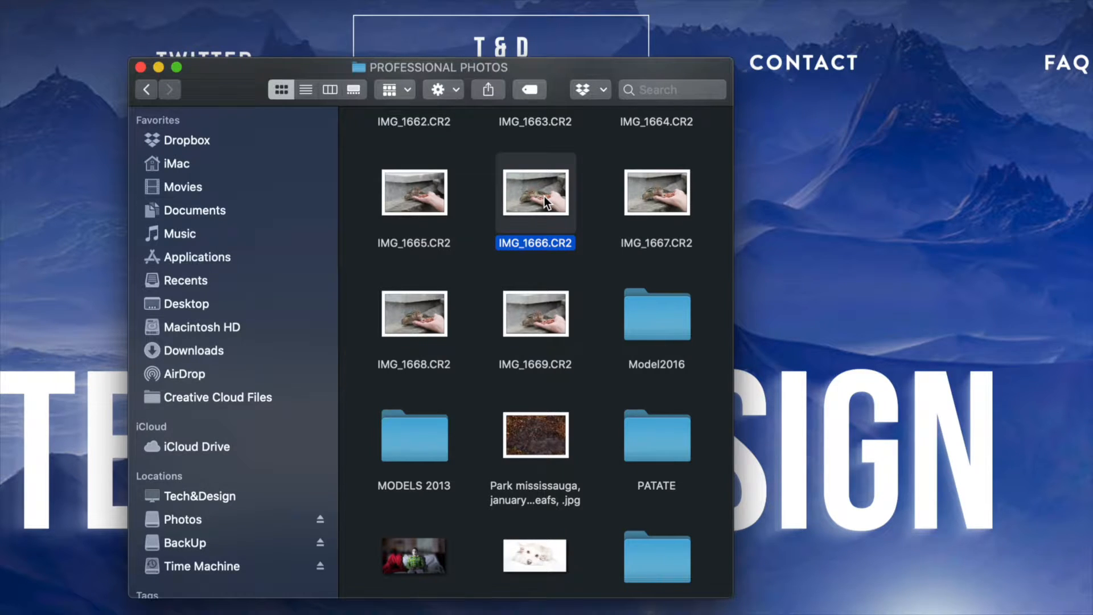
{"action": "right_click", "coordinate": [543, 202]}
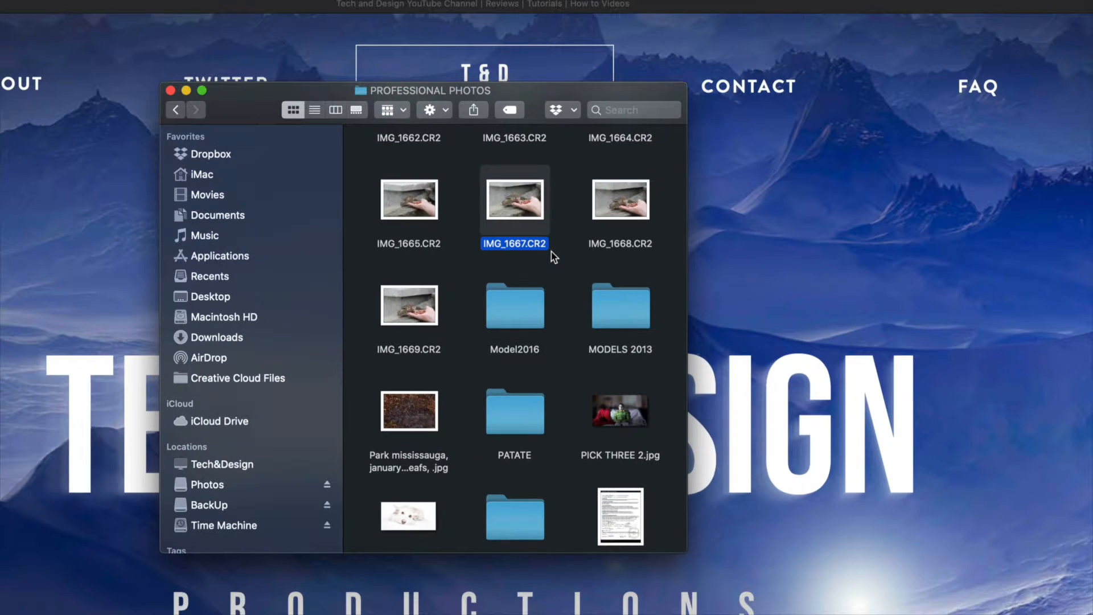
{"action": "scroll", "scroll_direction": "down", "scroll_amount": 3}
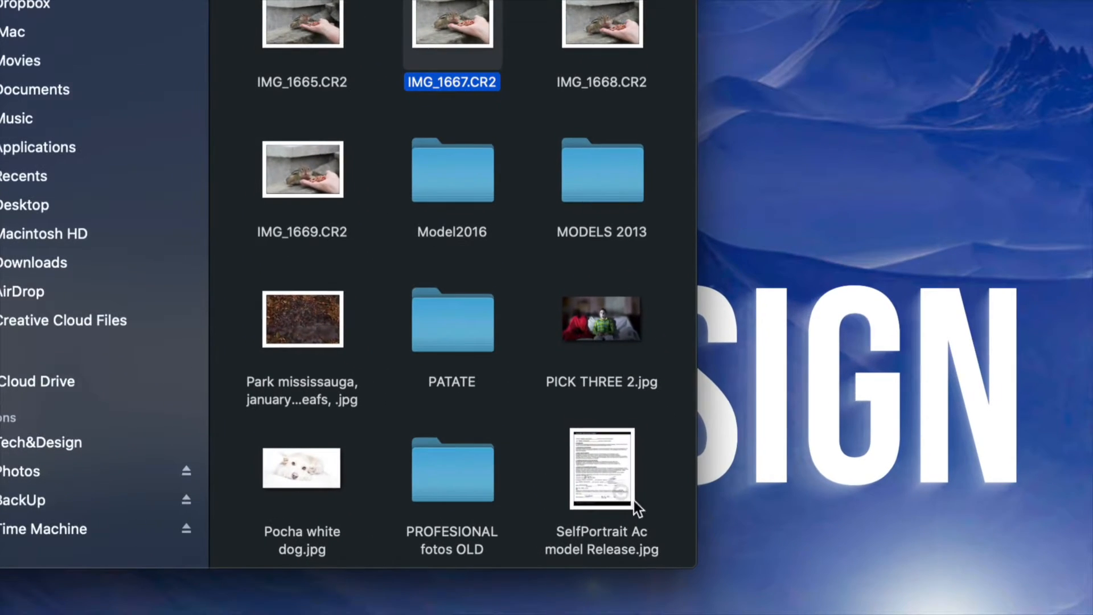
{"action": "left_click", "coordinate": [599, 480]}
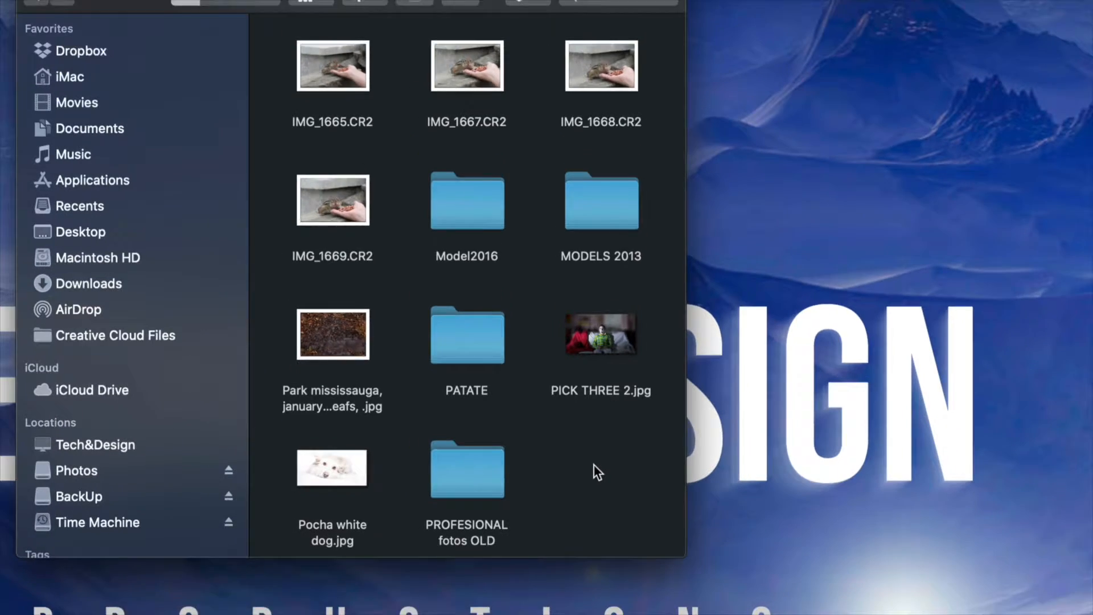
Step: Trash six photos, including IMG_1121.jpg, from the albion falls, hamilton falls,2011 folder
{"action": "double_click", "coordinate": [466, 471]}
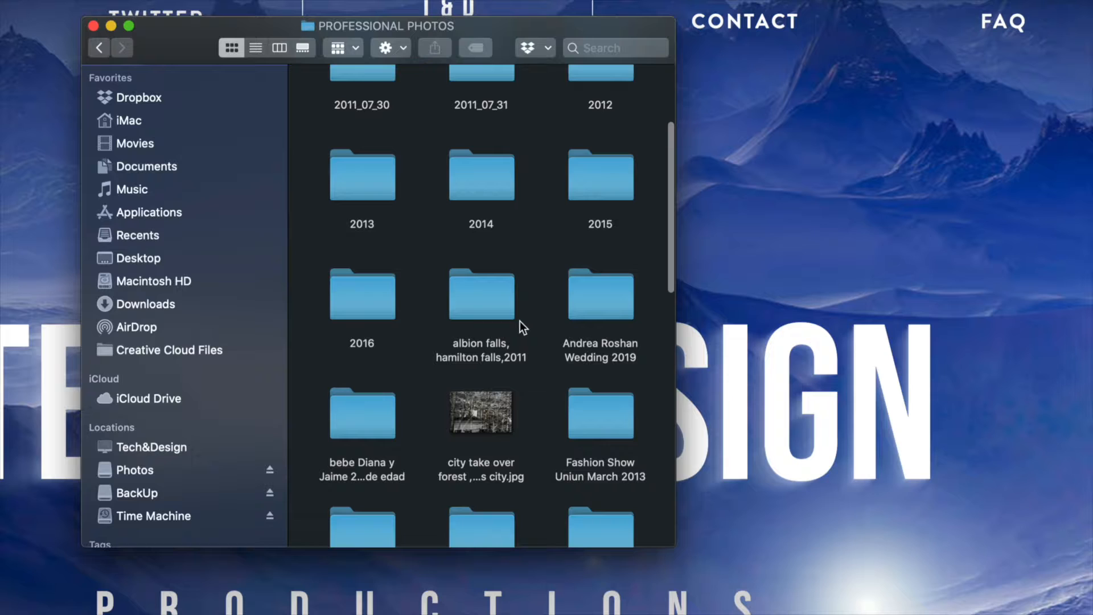
{"action": "double_click", "coordinate": [480, 294]}
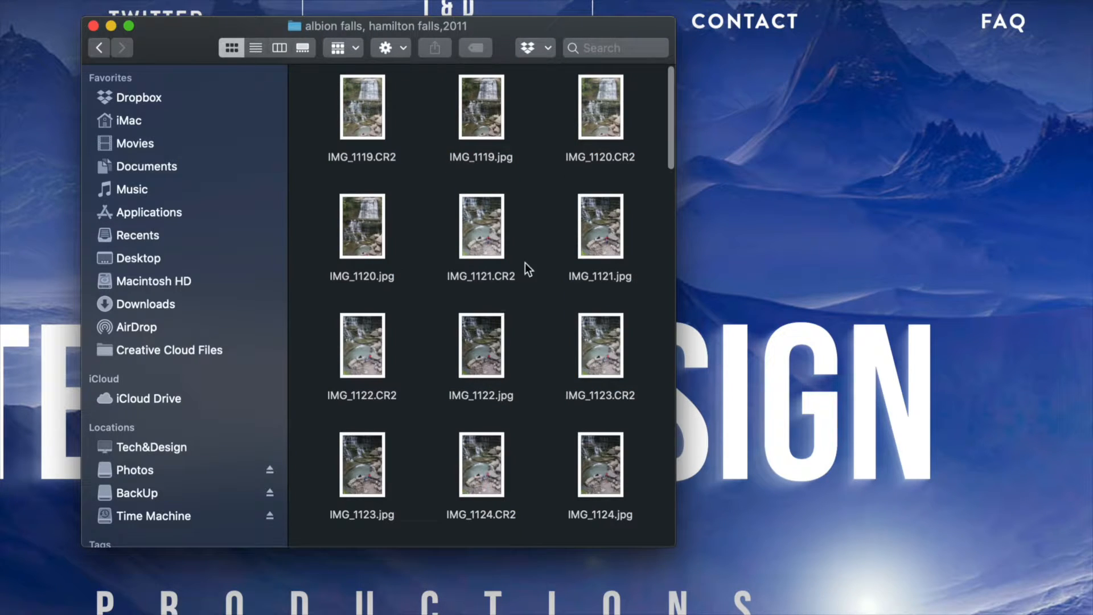
{"action": "mouse_move", "coordinate": [550, 197]}
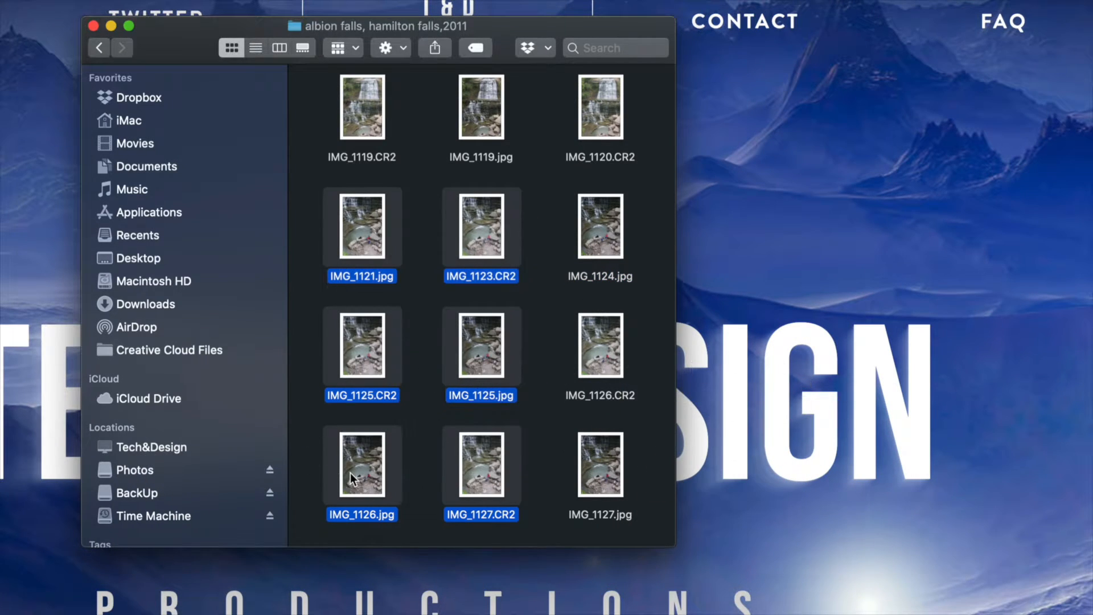
{"action": "right_click", "coordinate": [353, 479]}
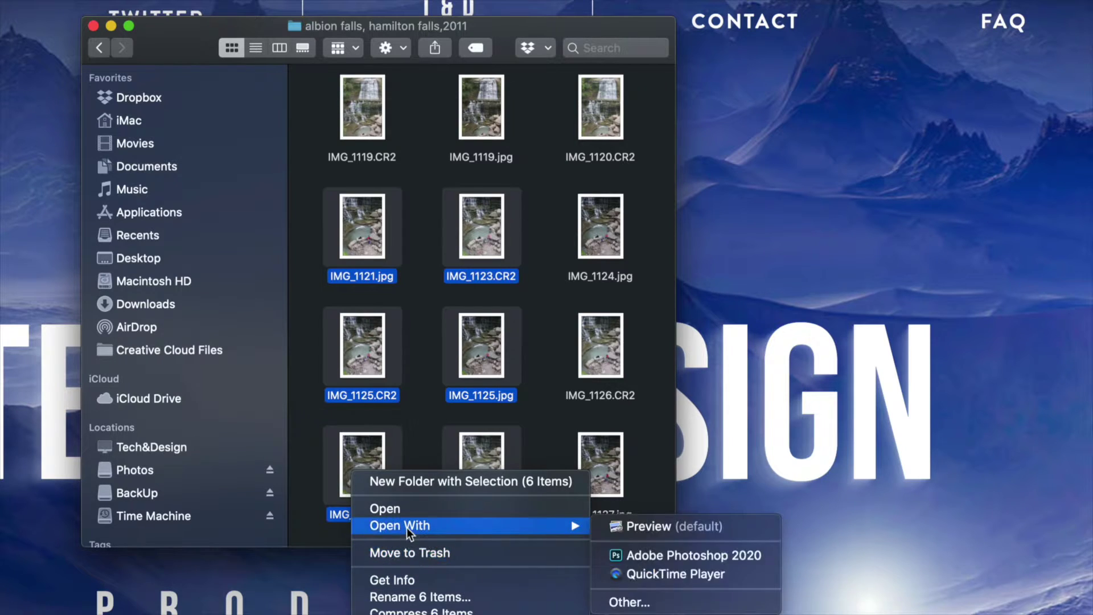
{"action": "mouse_move", "coordinate": [409, 559]}
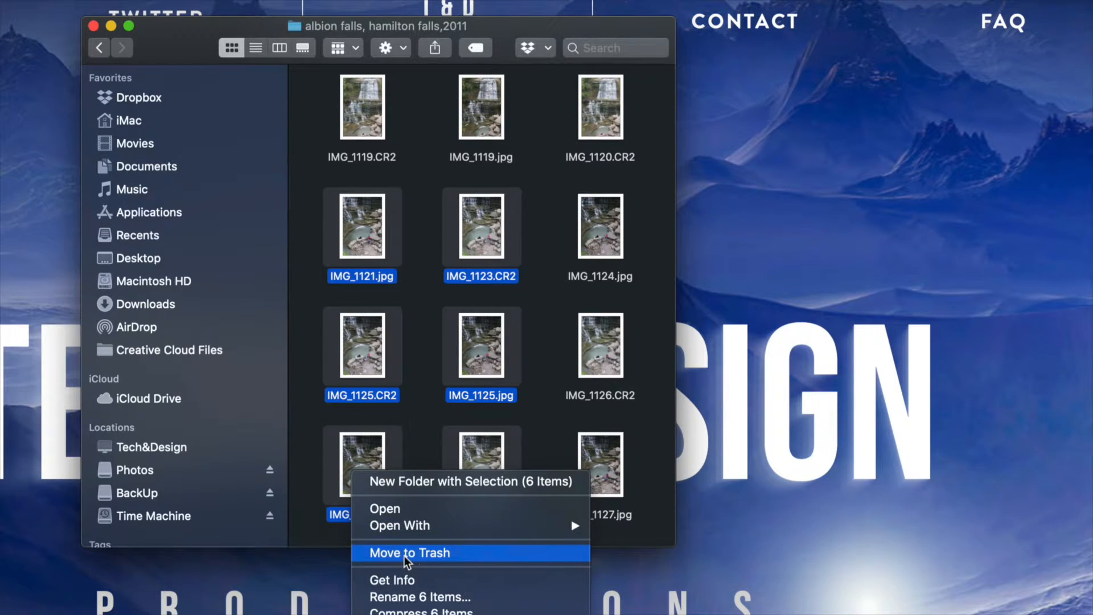
{"action": "left_click", "coordinate": [408, 553]}
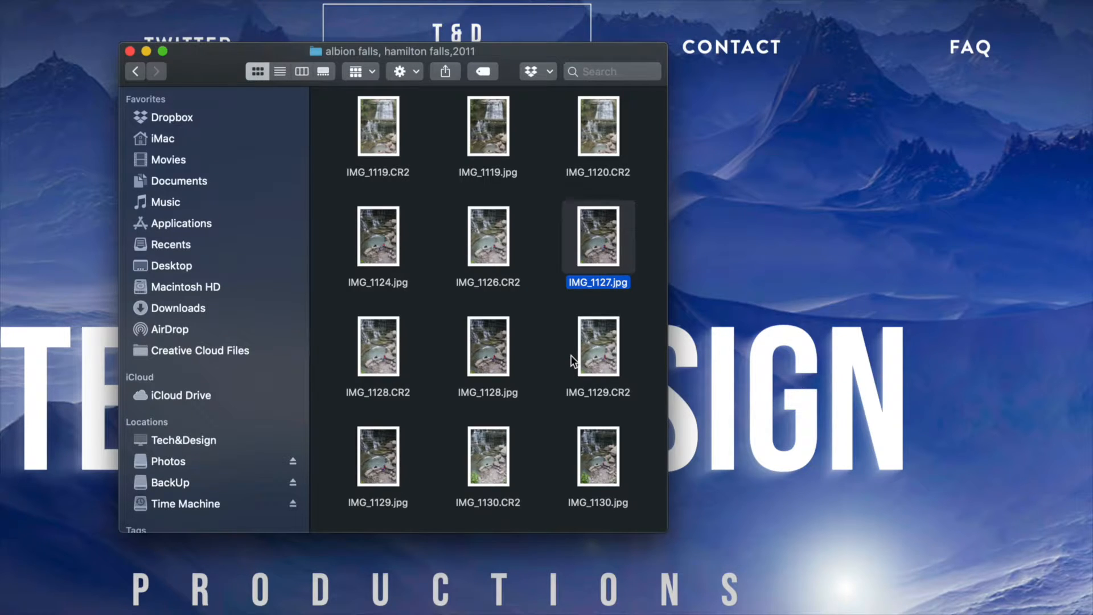
Step: Return to the Photos drive root and trash the FOTOS folder with Command+Delete
{"action": "left_click", "coordinate": [168, 461]}
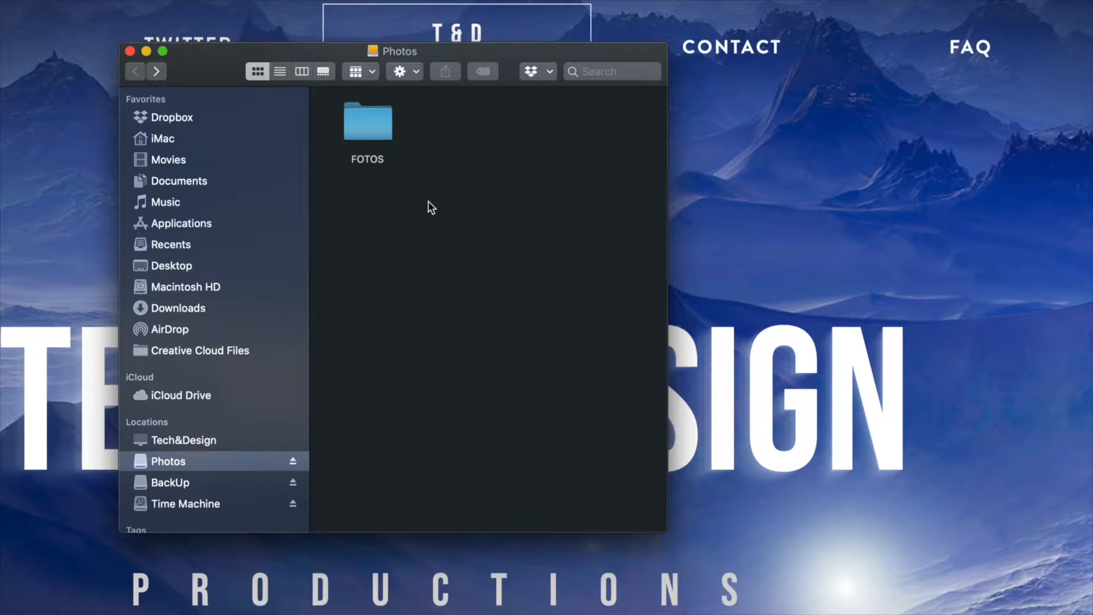
{"action": "left_click", "coordinate": [368, 123]}
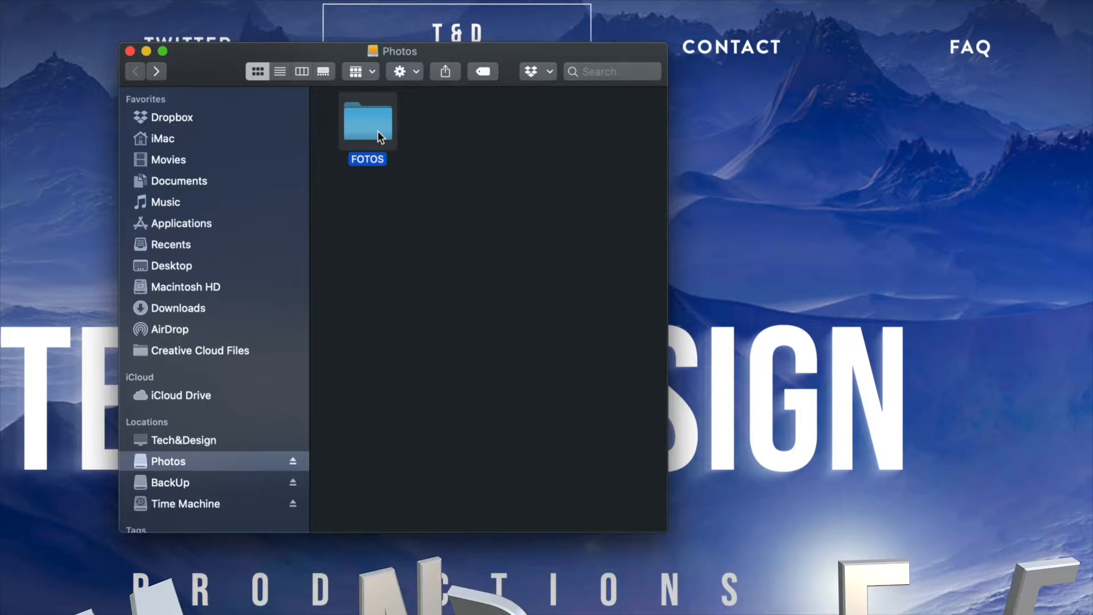
{"action": "key", "text": "Cmd+Delete"}
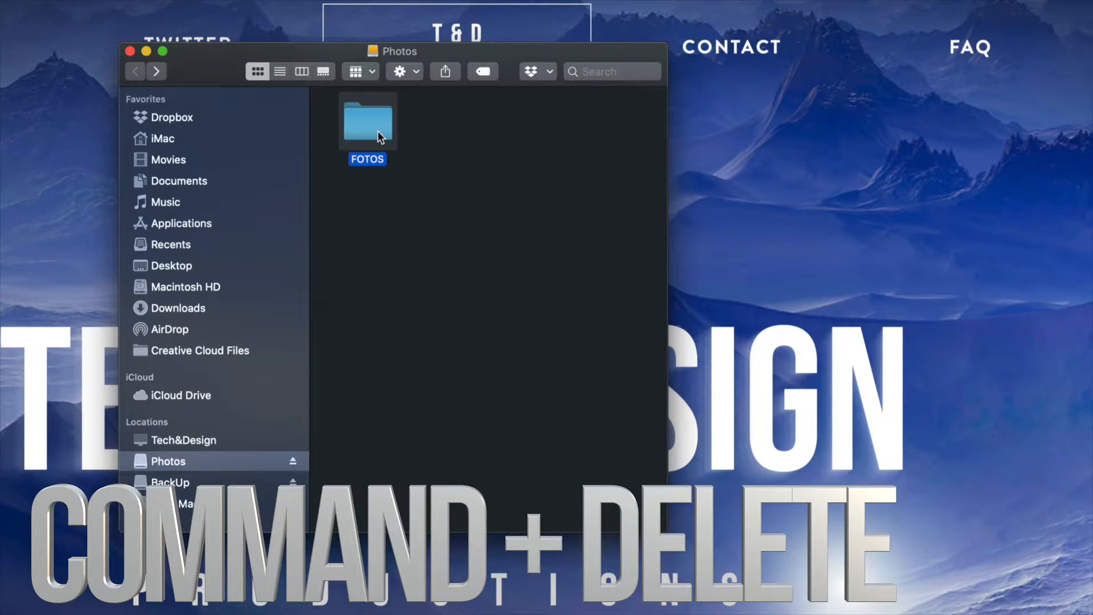
{"action": "key", "text": "Cmd+Delete"}
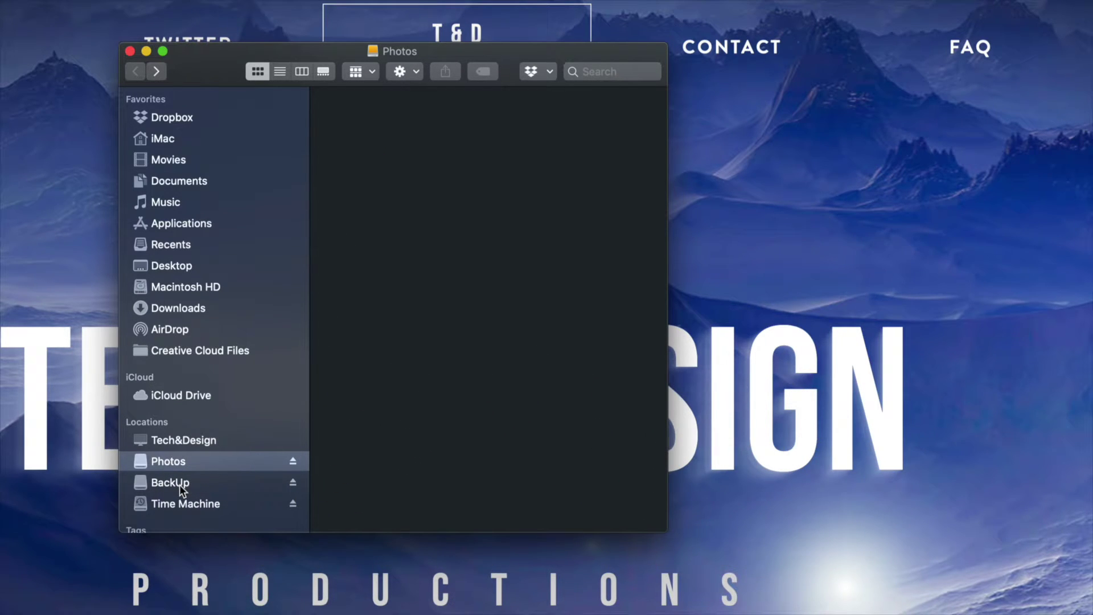
Step: On the BackUp drive, select the MUSICA y VIDEOS folder and move it to Trash
{"action": "left_click", "coordinate": [170, 483]}
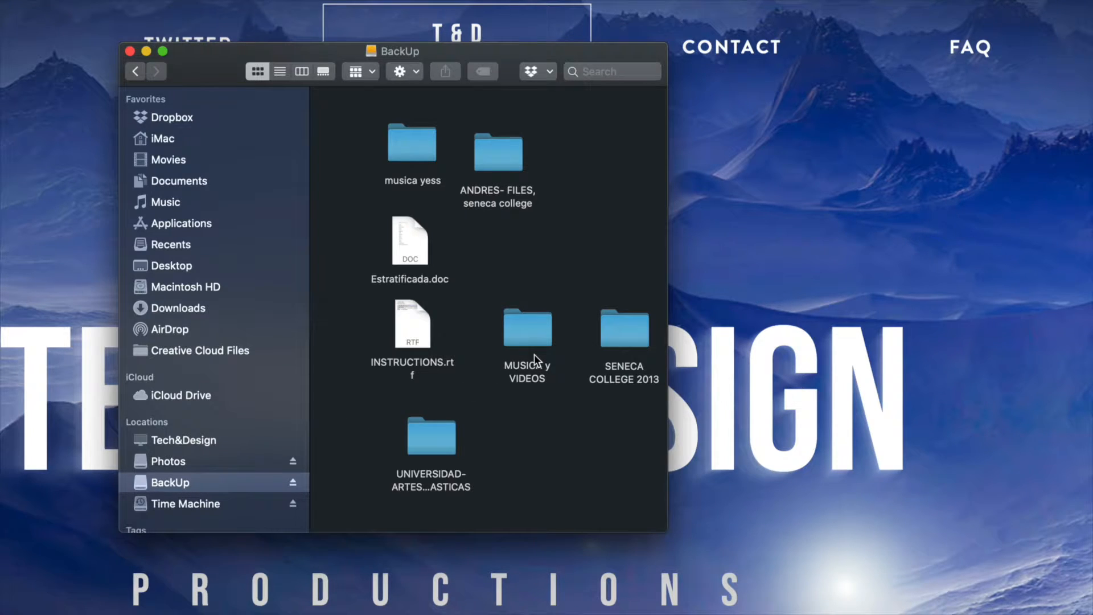
{"action": "mouse_move", "coordinate": [447, 316]}
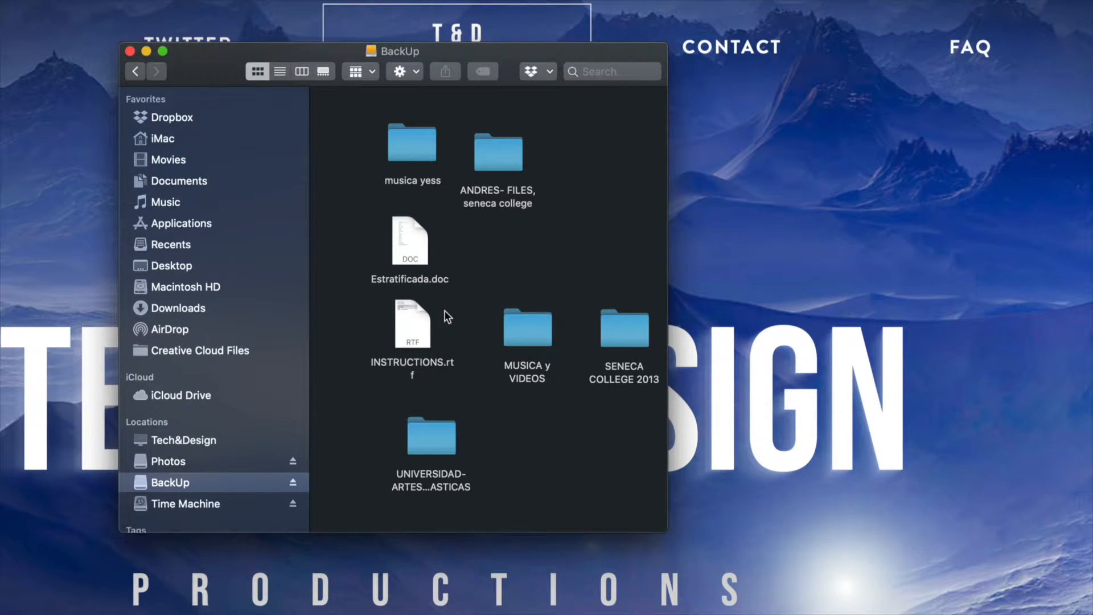
{"action": "left_click", "coordinate": [410, 239]}
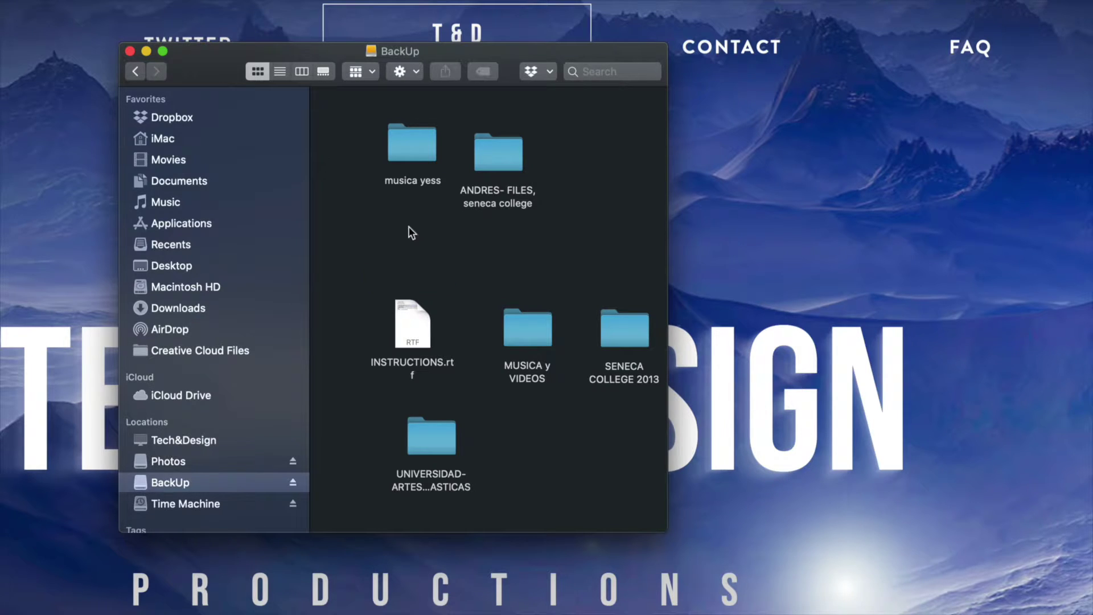
{"action": "left_click", "coordinate": [527, 328]}
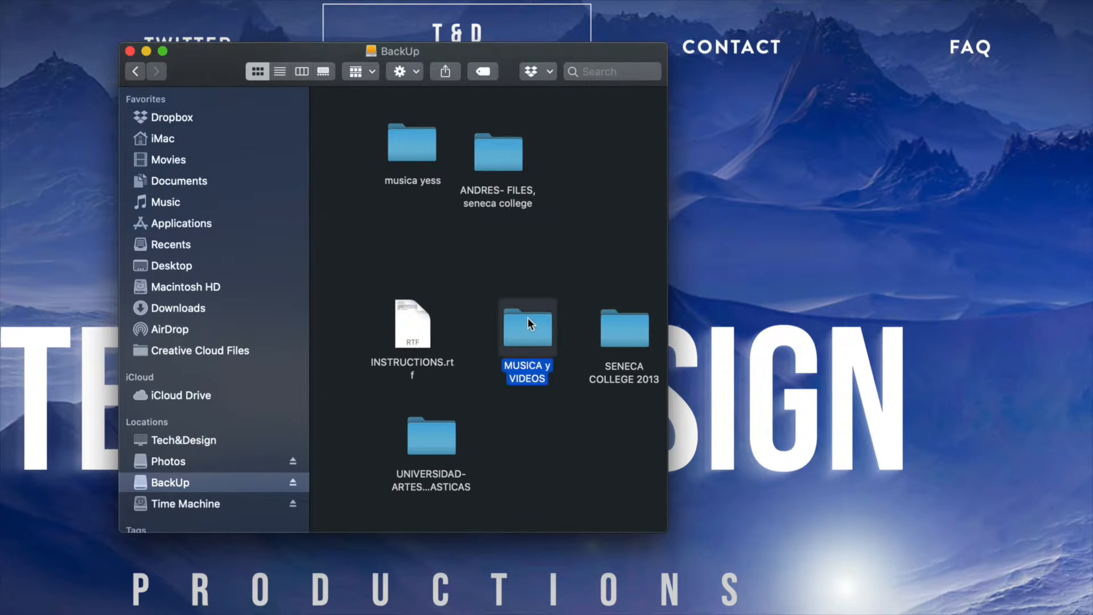
{"action": "right_click", "coordinate": [528, 326]}
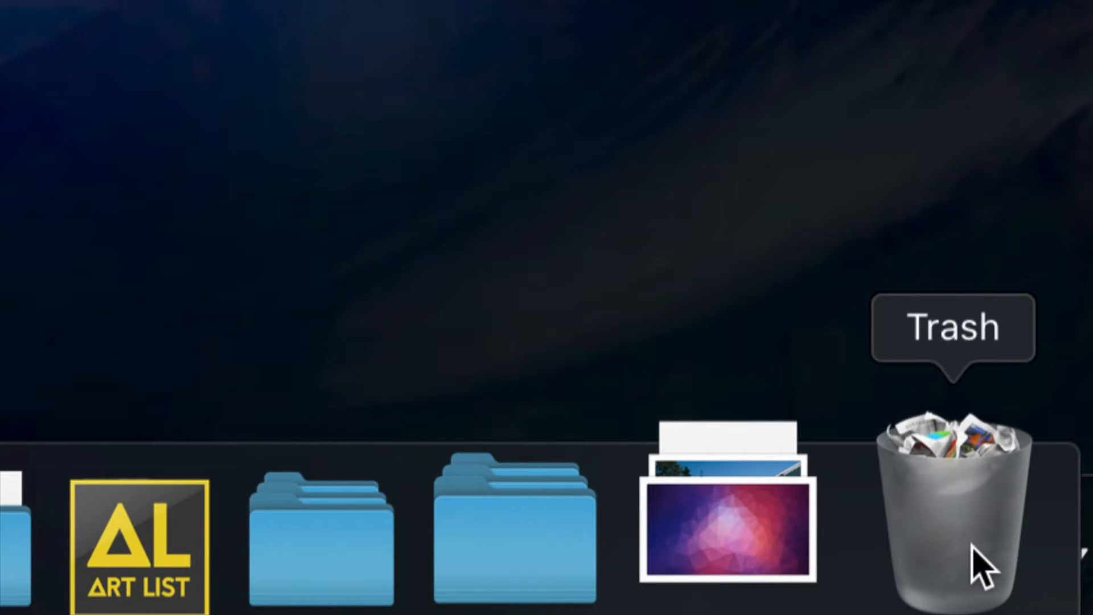
Step: Empty the Trash from the Dock and confirm the permanent erase
{"action": "right_click", "coordinate": [955, 513]}
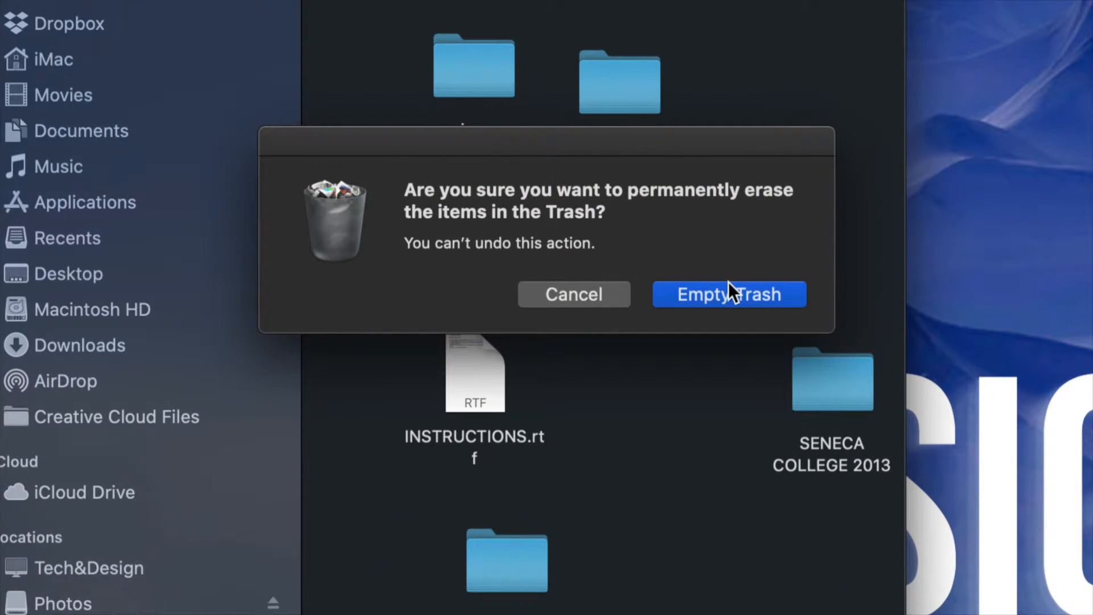
{"action": "left_click", "coordinate": [730, 295]}
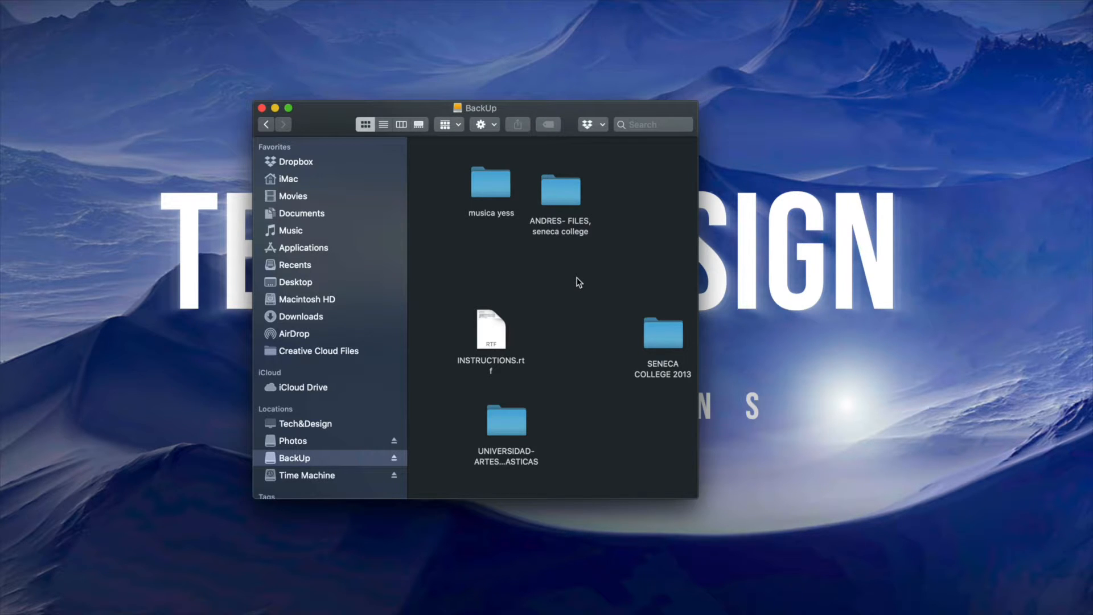
Step: Launch Disk Utility from Applications > Utilities
{"action": "left_click_drag", "start_coordinate": [476, 108], "coordinate": [491, 119]}
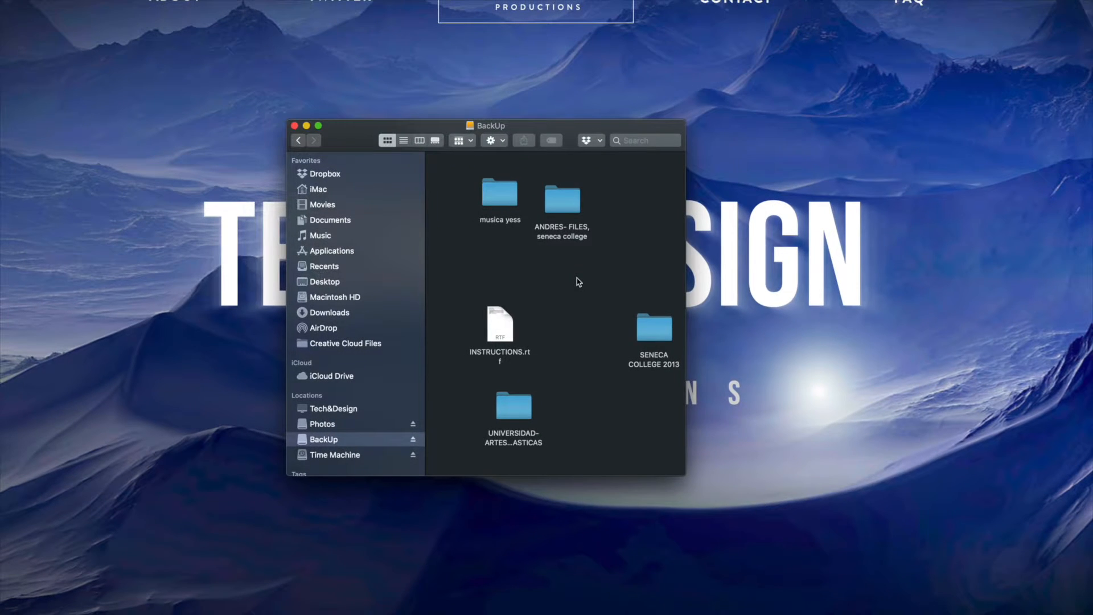
{"action": "right_click", "coordinate": [578, 281]}
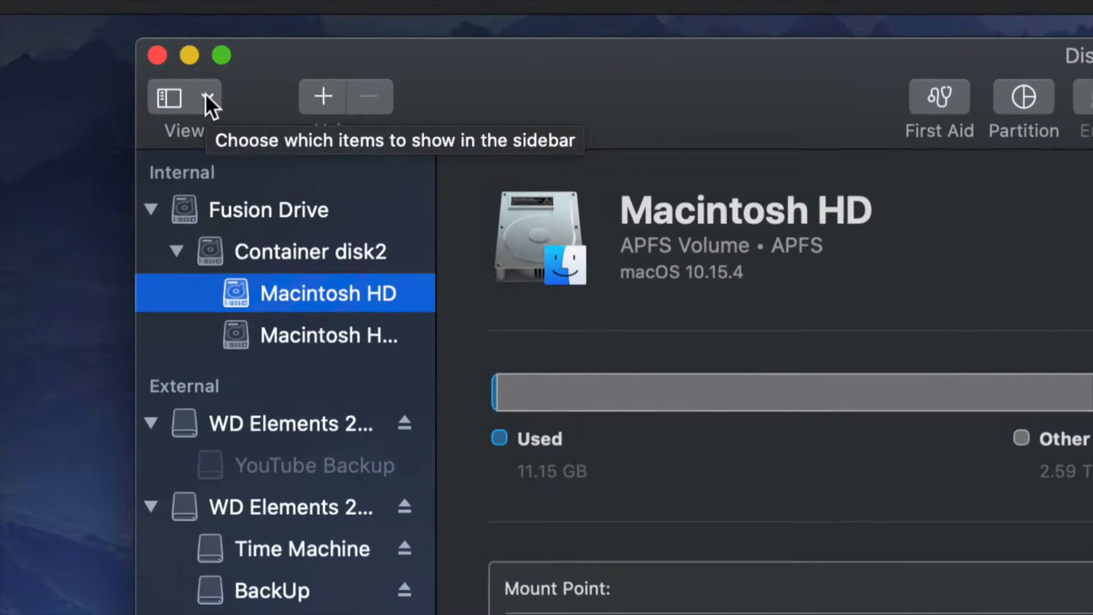
Step: Set the Disk Utility sidebar view to Show Only Volumes
{"action": "left_click", "coordinate": [209, 96]}
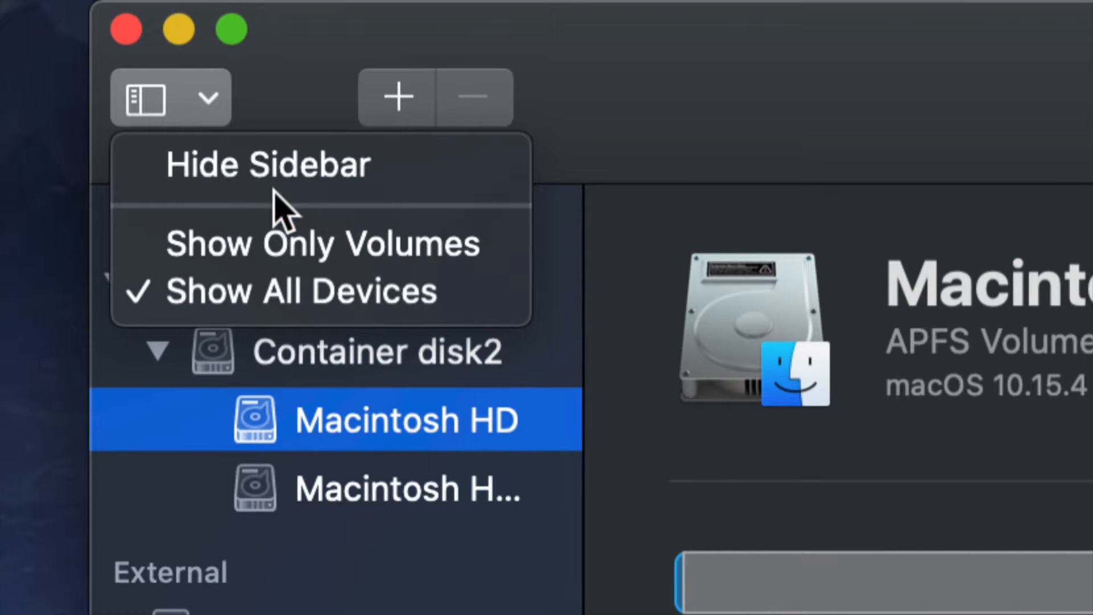
{"action": "left_click", "coordinate": [324, 244]}
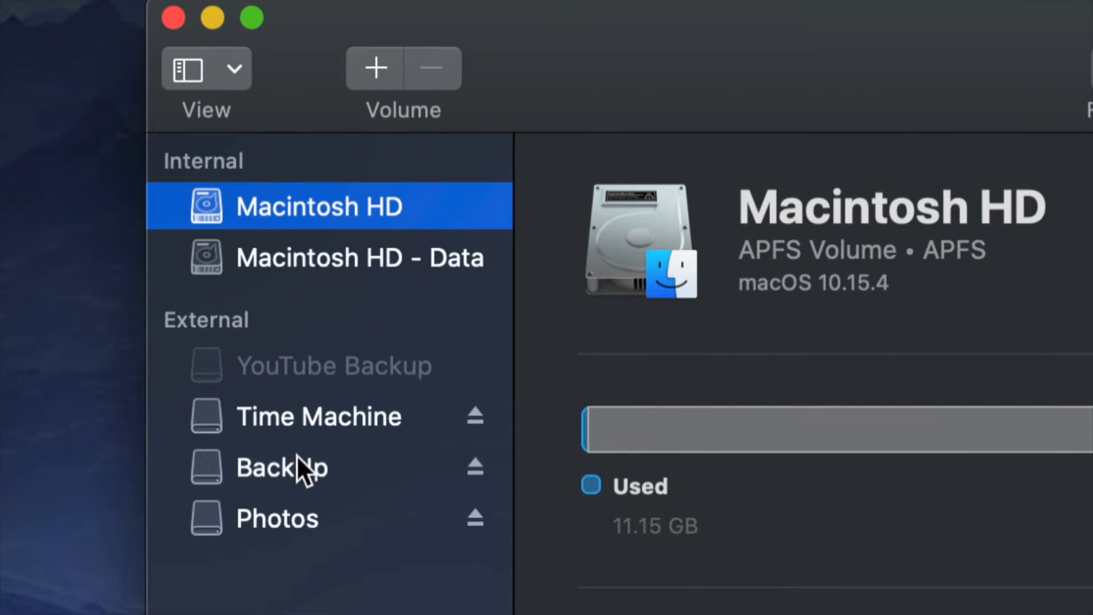
{"action": "mouse_move", "coordinate": [176, 361]}
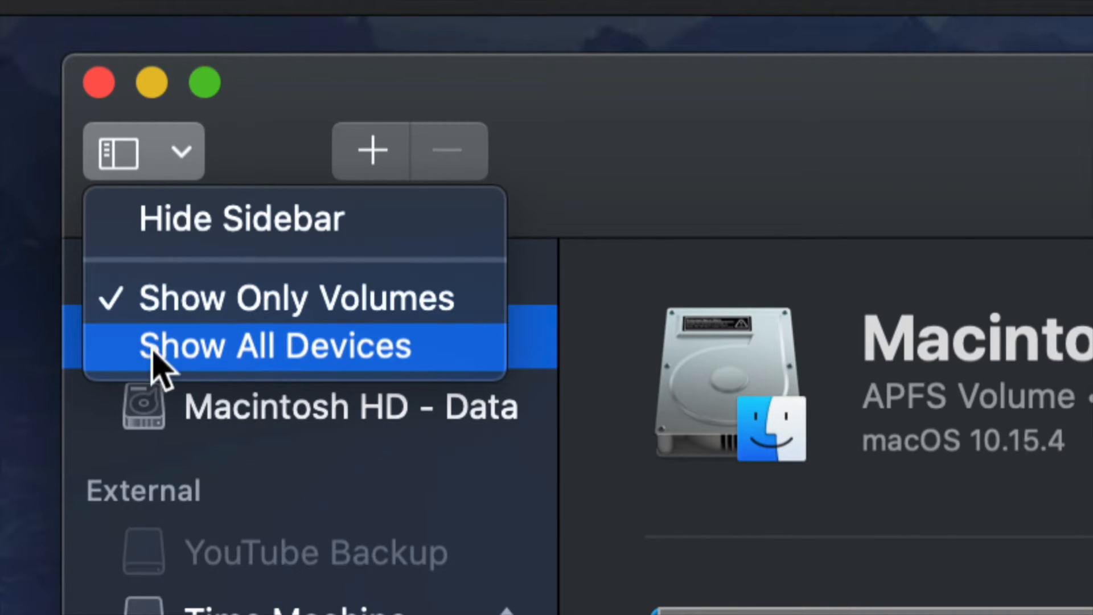
Step: Switch the sidebar back to Show All Devices and select the first WD Elements drive
{"action": "left_click", "coordinate": [278, 344]}
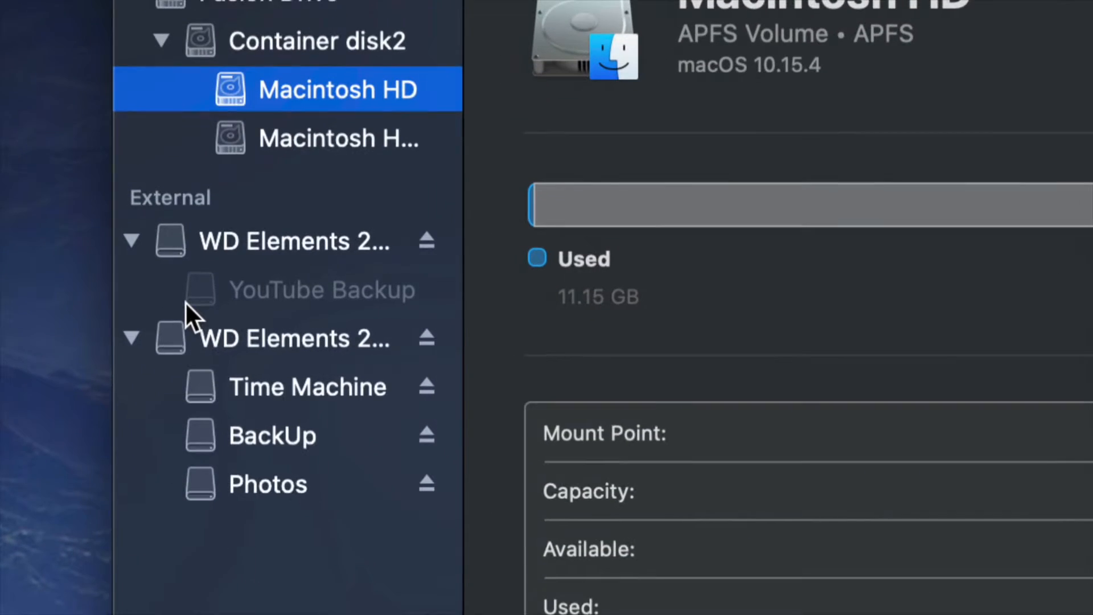
{"action": "scroll", "scroll_direction": "down", "scroll_amount": 3}
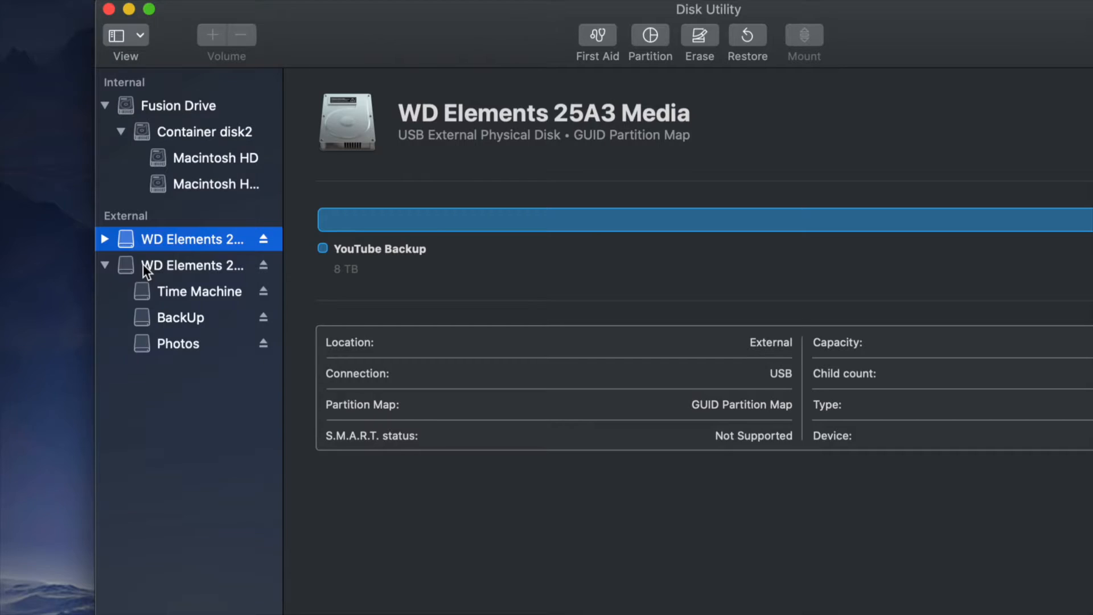
{"action": "left_click", "coordinate": [193, 265]}
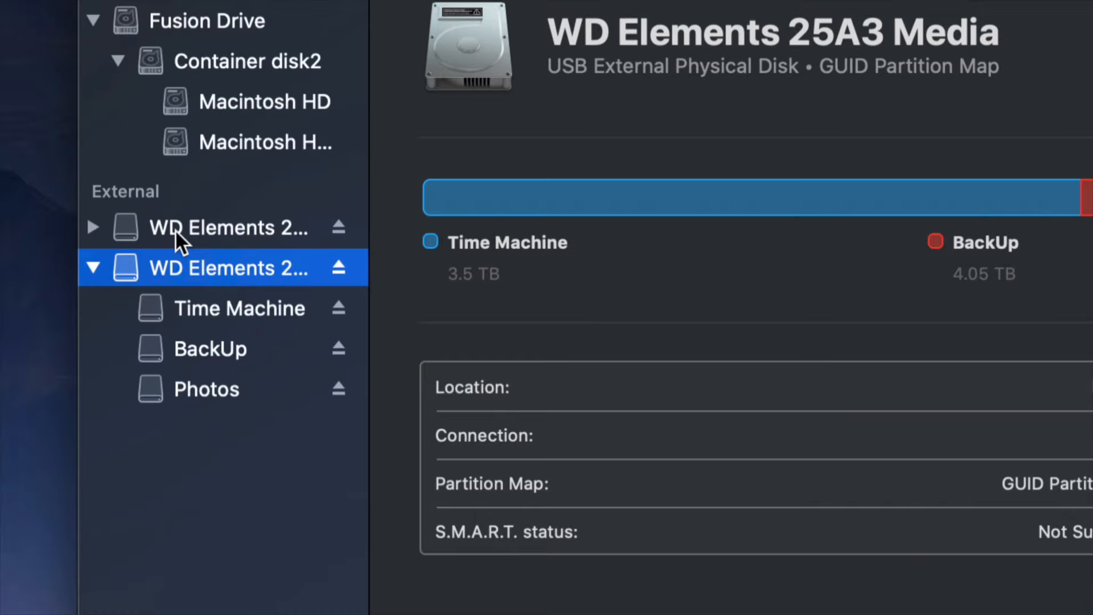
Step: Browse both WD Elements drives and select WD Elements 25A3 Media, holding Time Machine, BackUp, Photos
{"action": "left_click", "coordinate": [227, 227]}
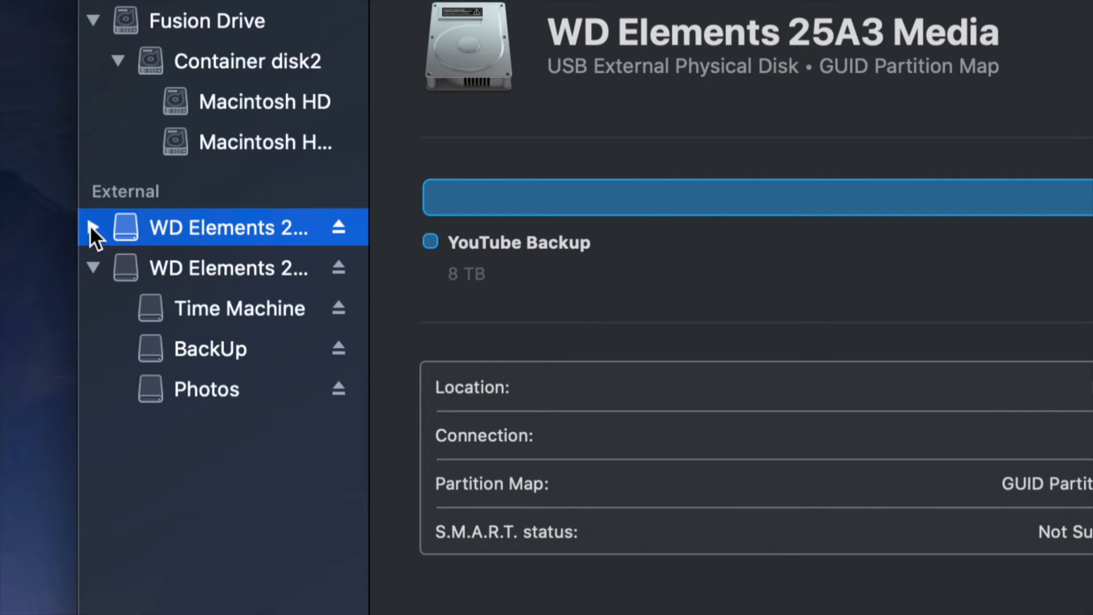
{"action": "left_click", "coordinate": [96, 227]}
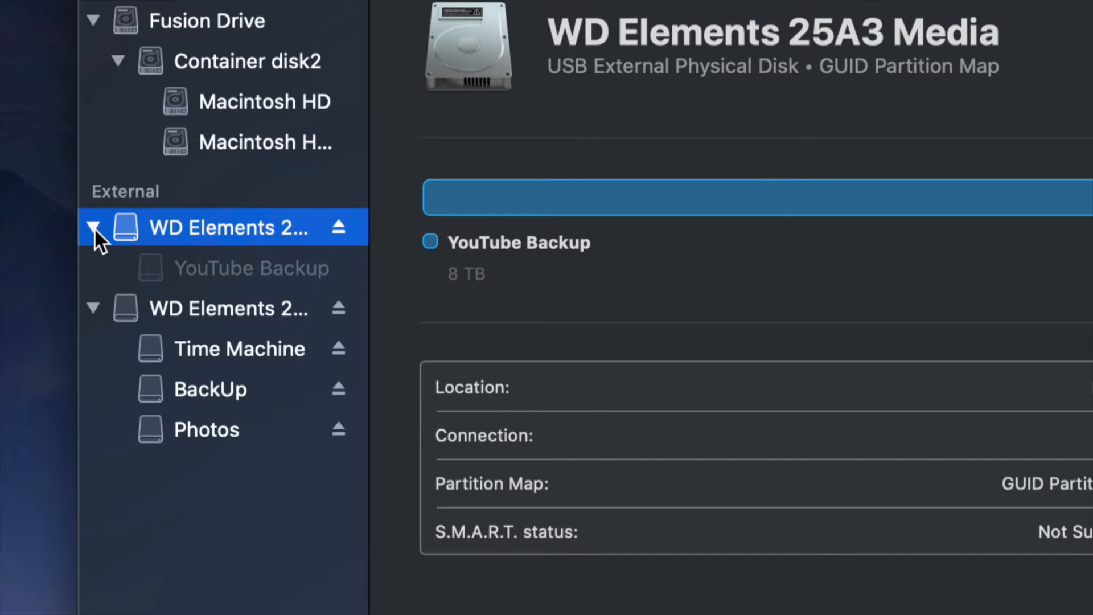
{"action": "left_click", "coordinate": [96, 228]}
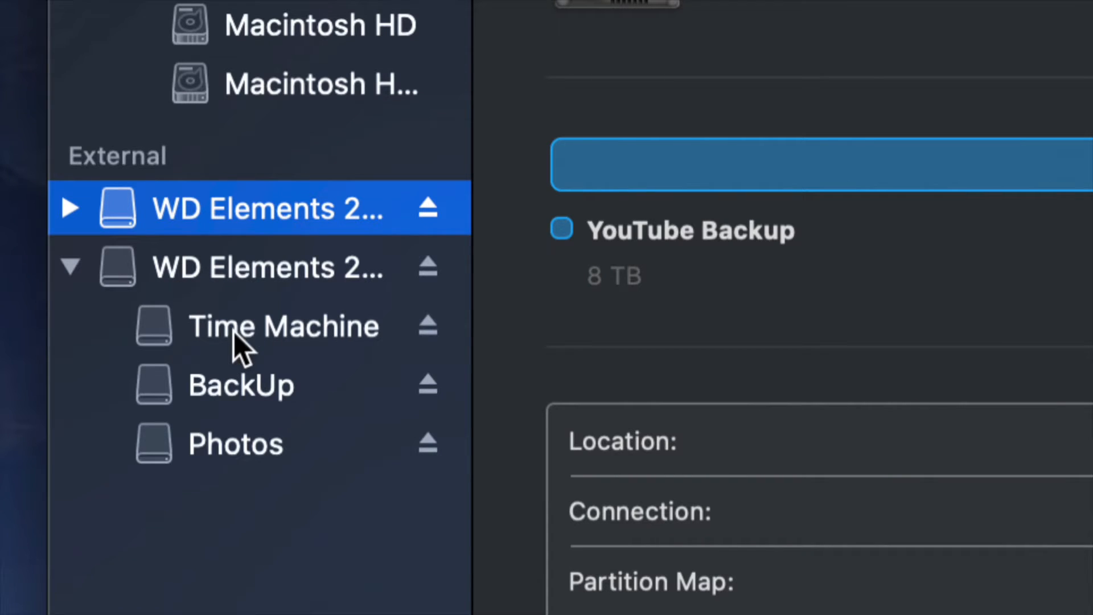
{"action": "mouse_move", "coordinate": [261, 383]}
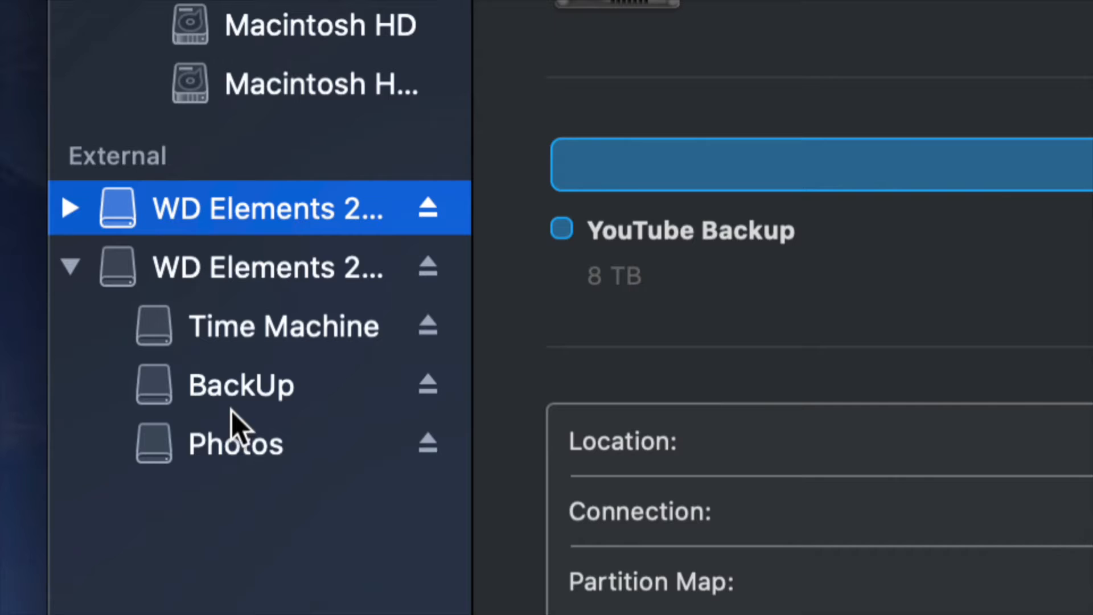
{"action": "left_click", "coordinate": [282, 326]}
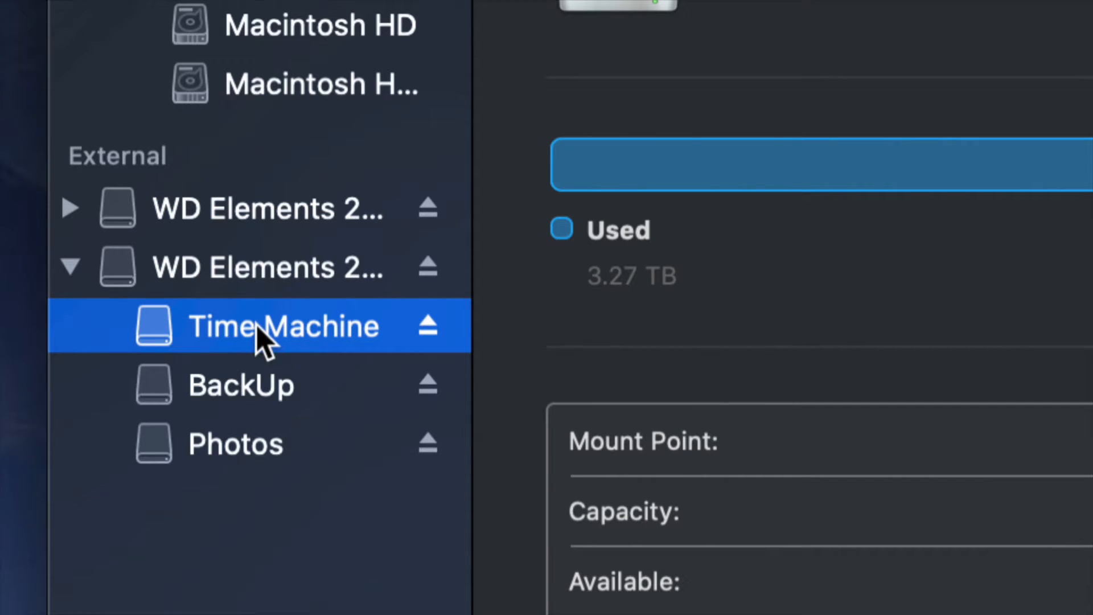
{"action": "left_click", "coordinate": [265, 267]}
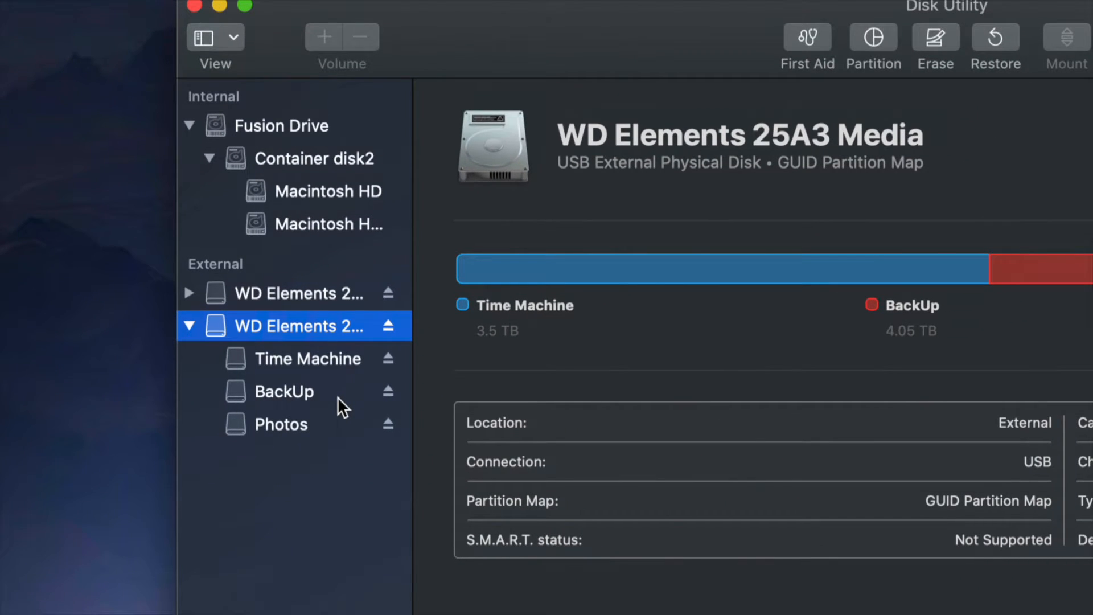
{"action": "mouse_move", "coordinate": [1028, 355]}
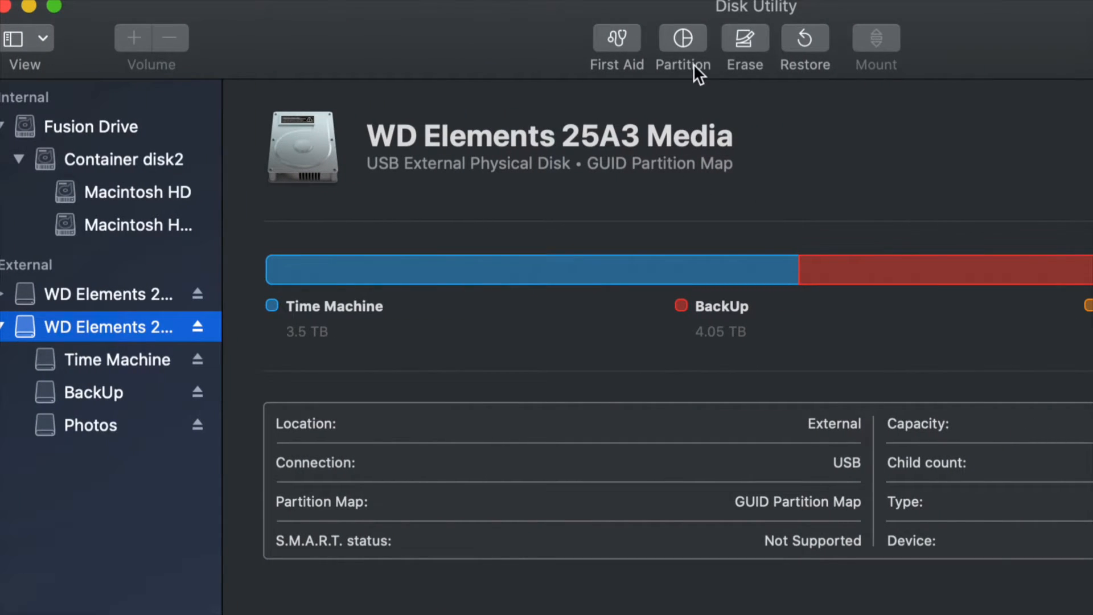
{"action": "mouse_move", "coordinate": [748, 40]}
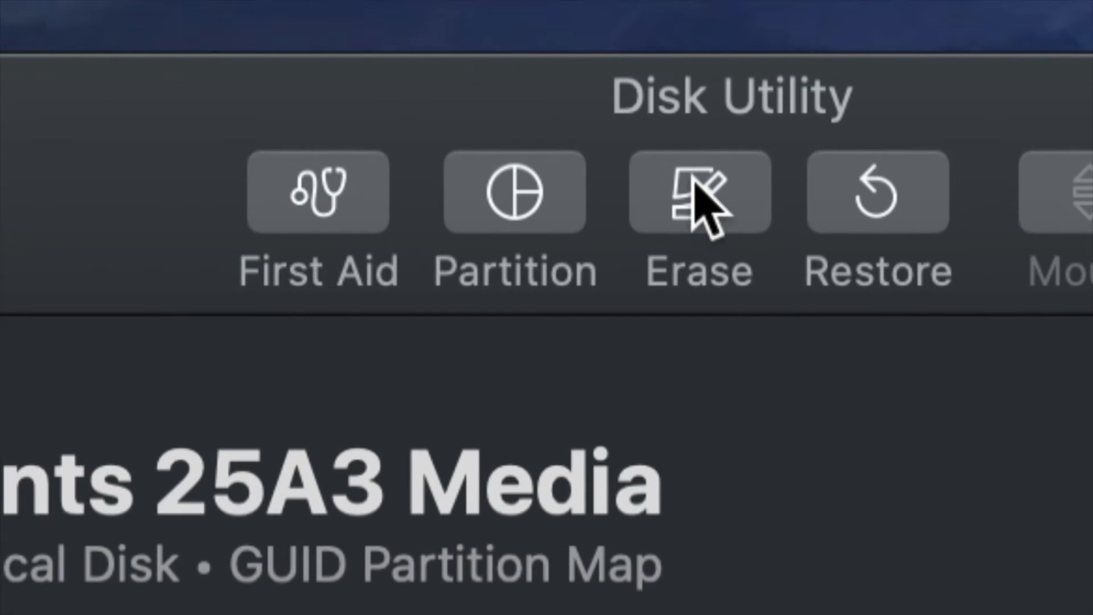
Step: Open Erase for WD Elements 25A3 Media, set Mac OS Extended (Journaled) with GUID Partition Map
{"action": "left_click", "coordinate": [691, 193]}
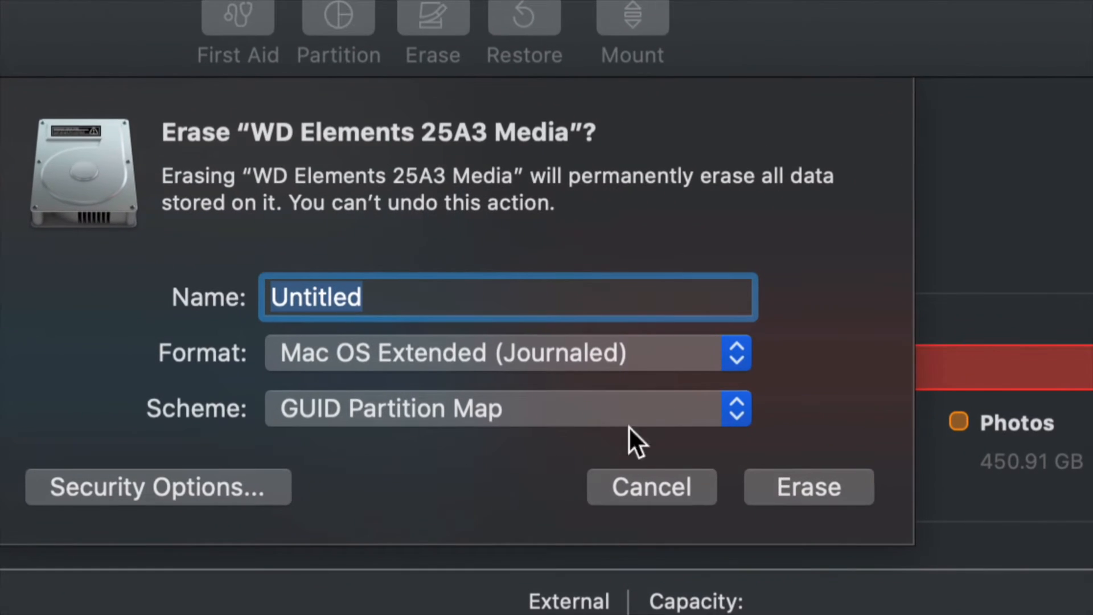
{"action": "left_click", "coordinate": [737, 353]}
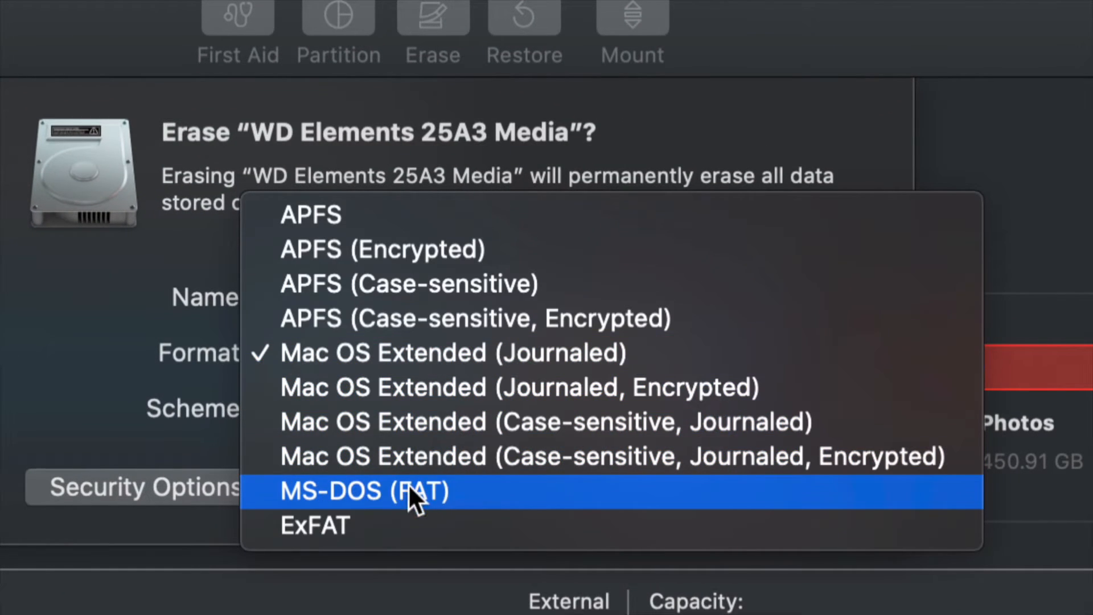
{"action": "left_click", "coordinate": [314, 526]}
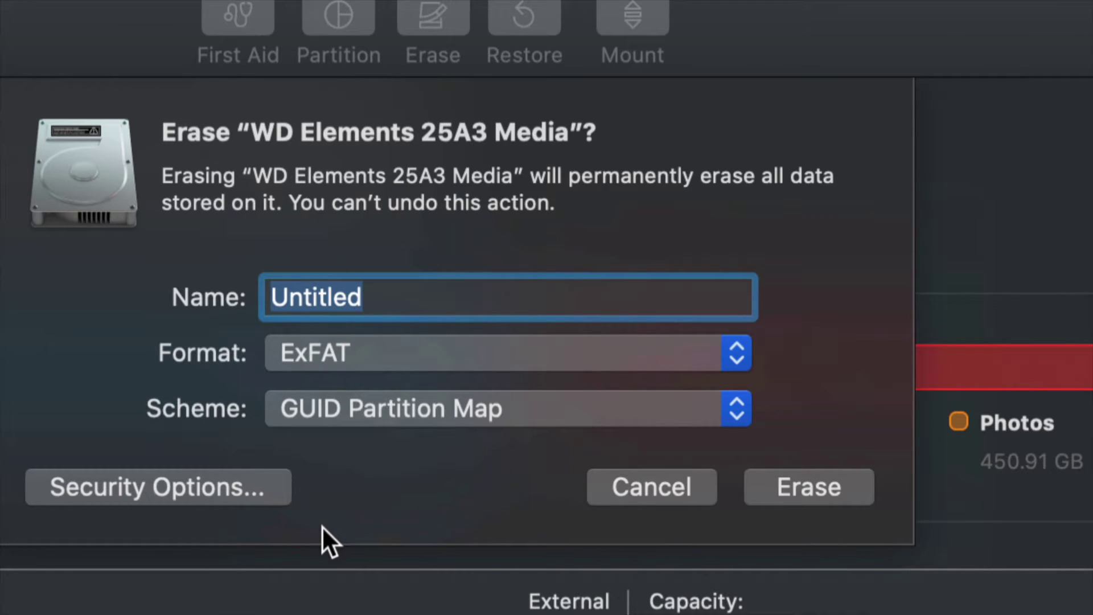
{"action": "mouse_move", "coordinate": [681, 349]}
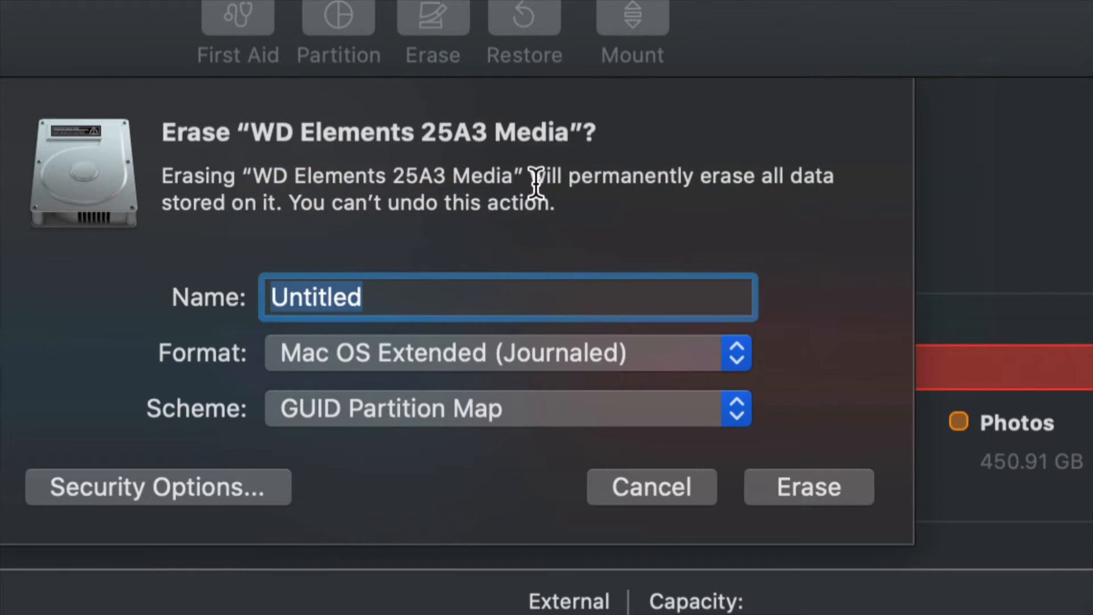
{"action": "mouse_move", "coordinate": [632, 421]}
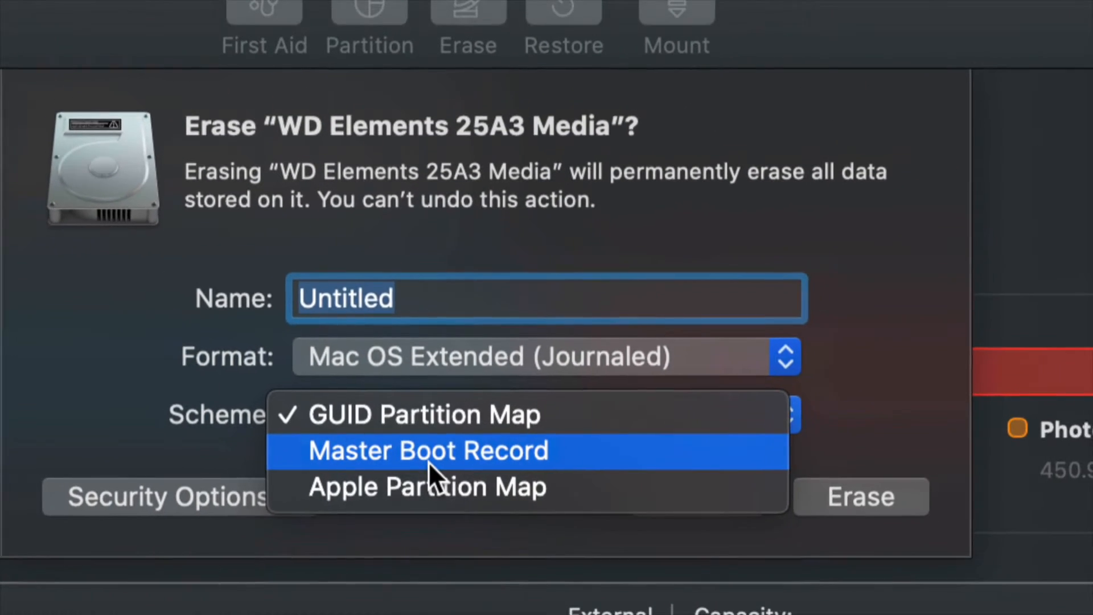
{"action": "mouse_move", "coordinate": [390, 431]}
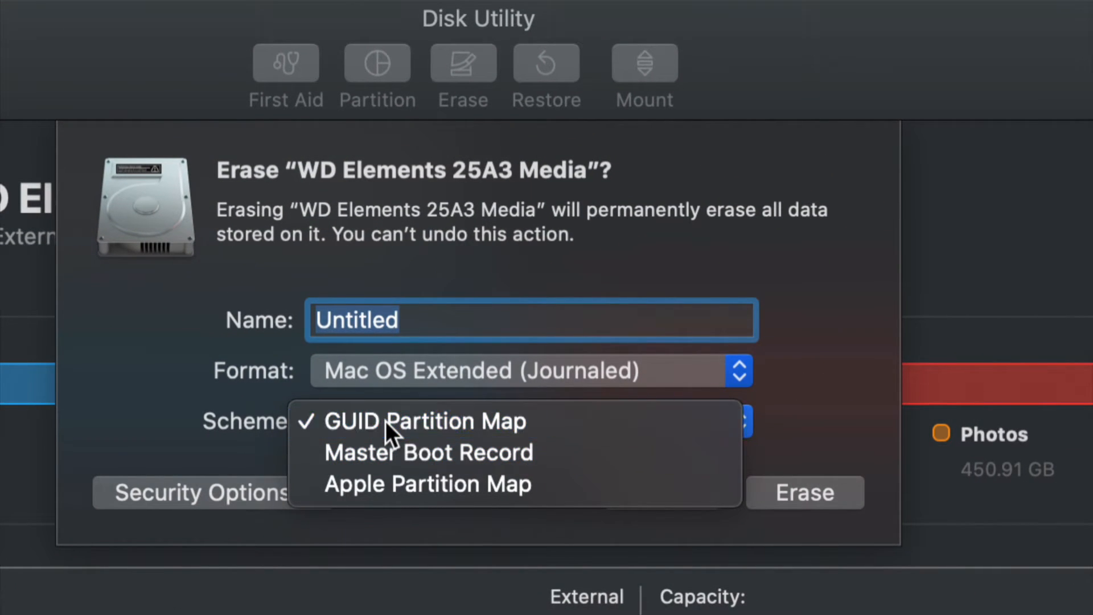
{"action": "left_click", "coordinate": [425, 422]}
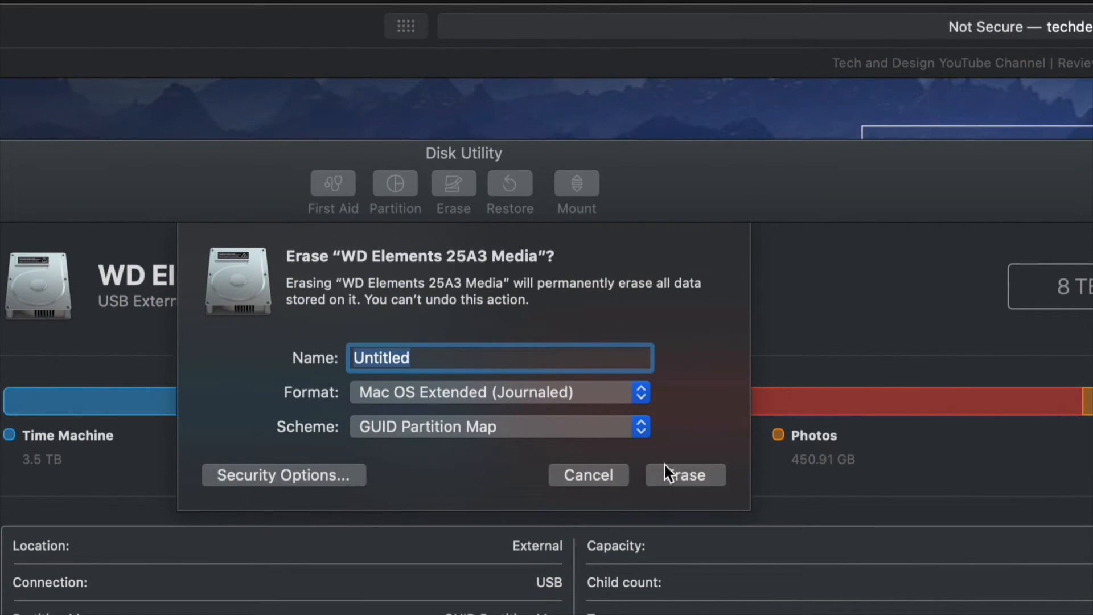
Step: Erase WD Elements 25A3 Media as one 8 TB 'Untitled' volume, then dismiss the report
{"action": "left_click", "coordinate": [686, 475]}
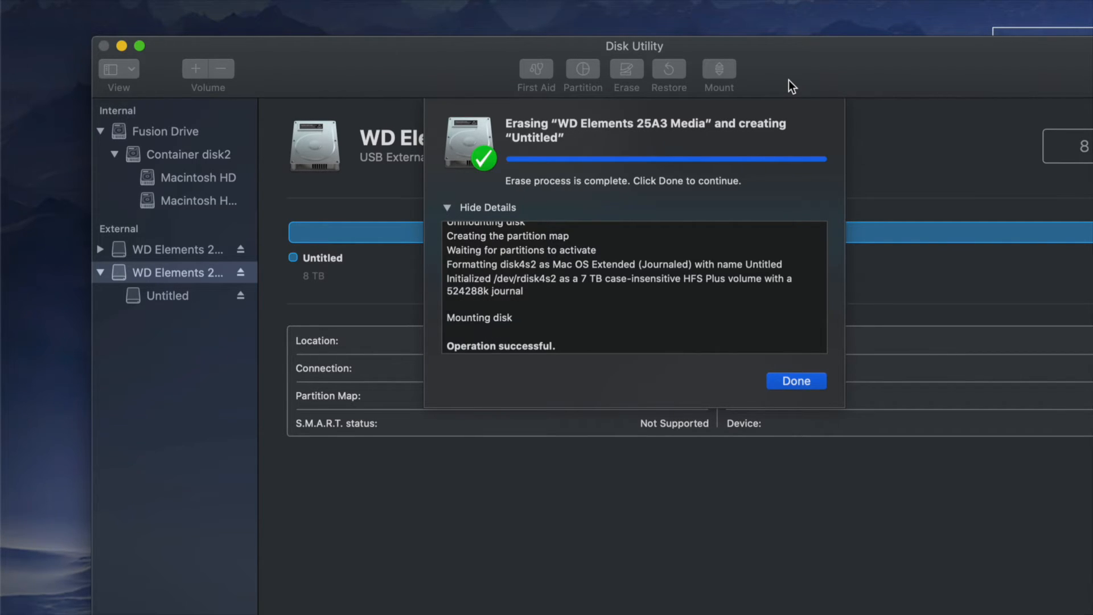
{"action": "mouse_move", "coordinate": [816, 411]}
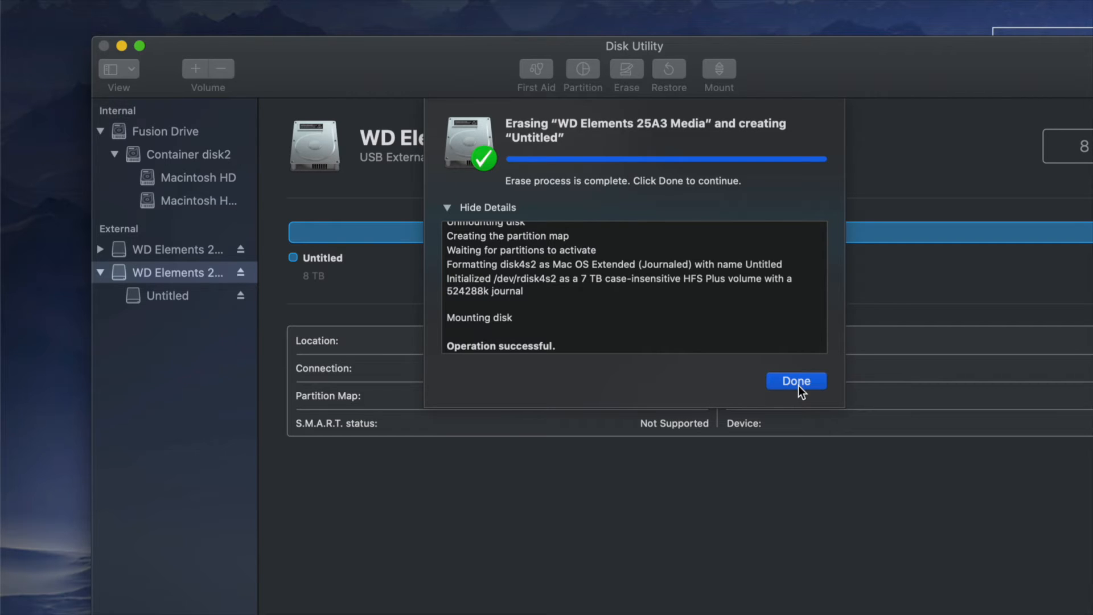
{"action": "left_click", "coordinate": [797, 381]}
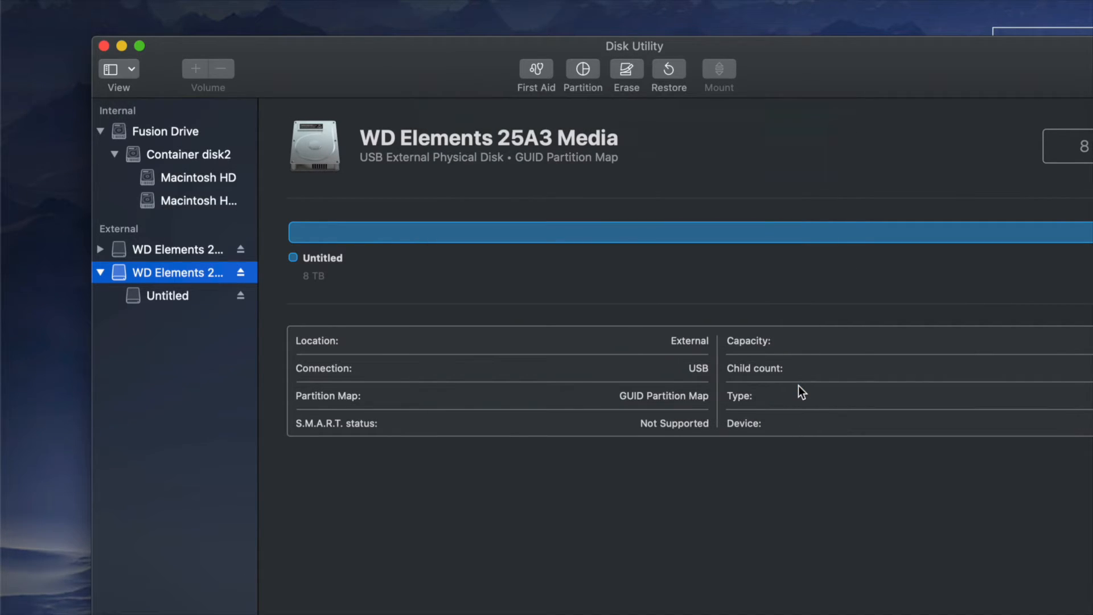
{"action": "mouse_move", "coordinate": [755, 372]}
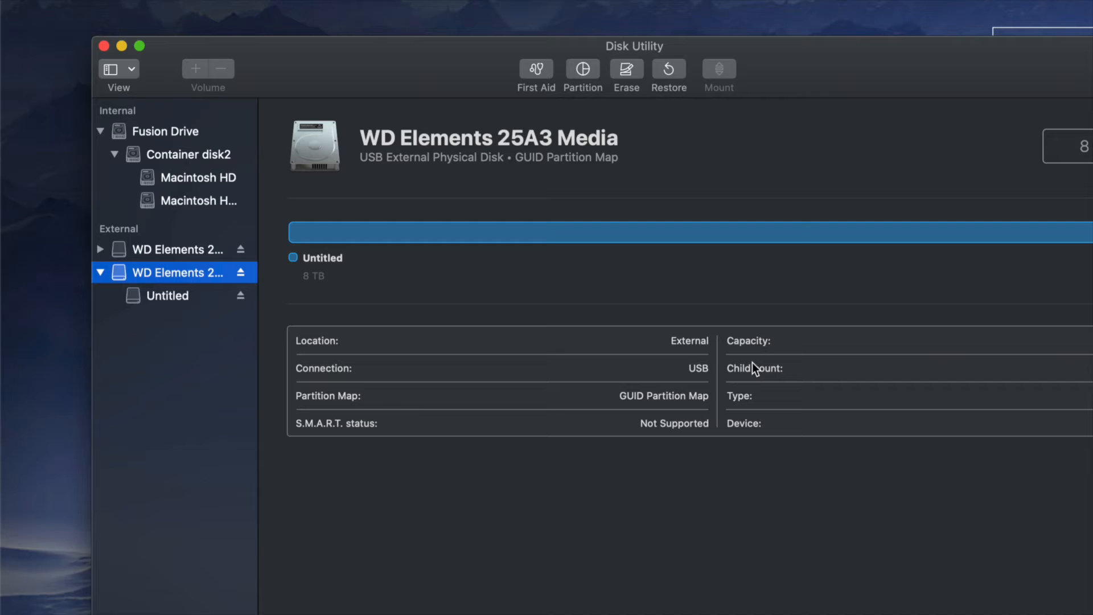
{"action": "mouse_move", "coordinate": [705, 217]}
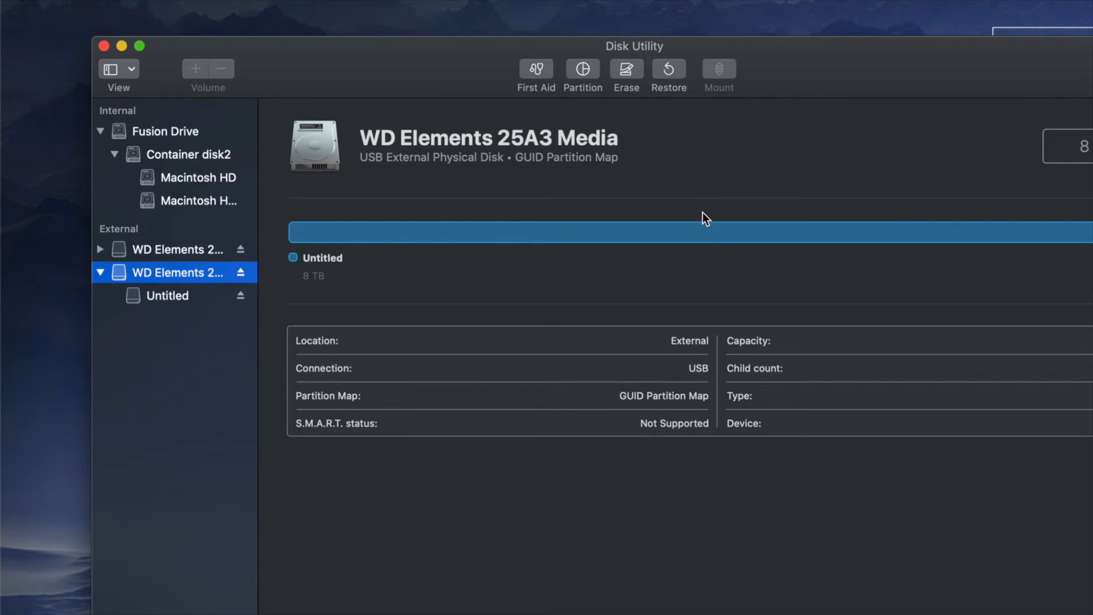
{"action": "mouse_move", "coordinate": [629, 73]}
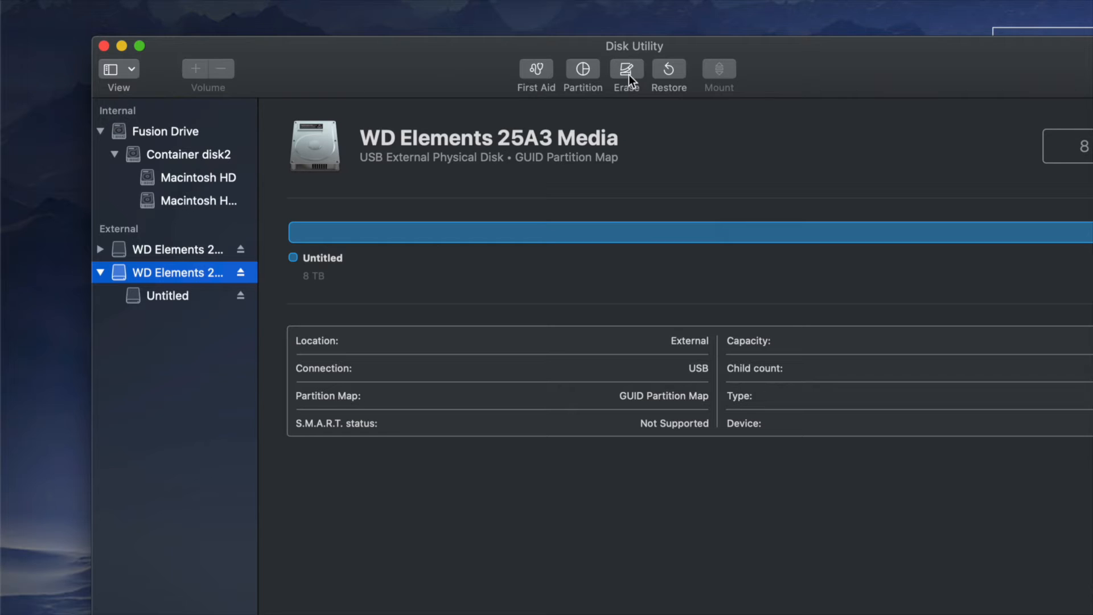
{"action": "mouse_move", "coordinate": [661, 68]}
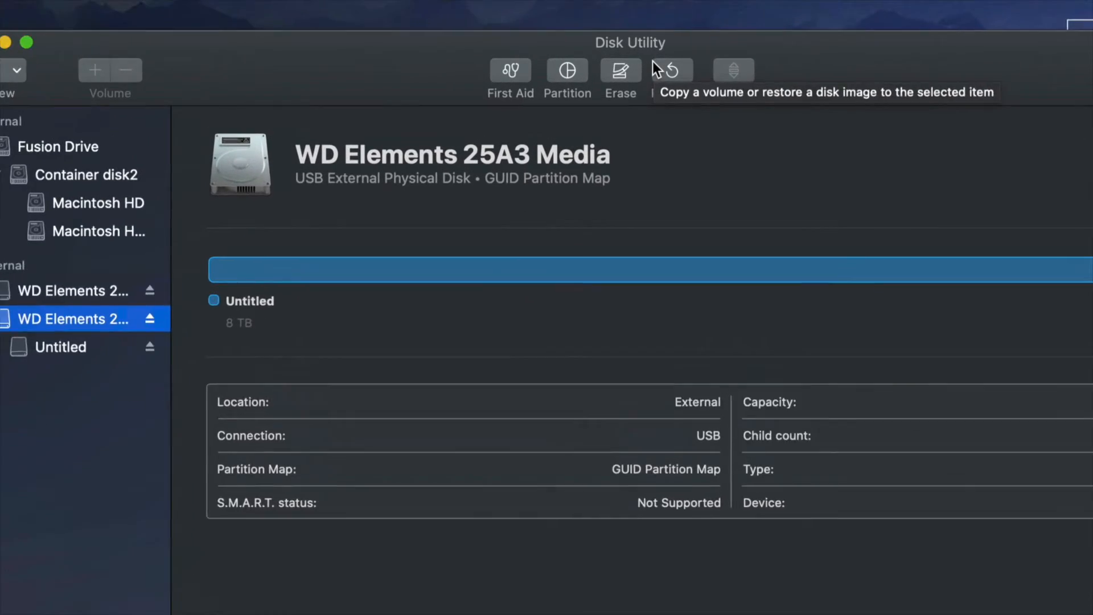
Step: Reopen the Erase sheet for the WD drive and show its Security Options
{"action": "left_click", "coordinate": [621, 71]}
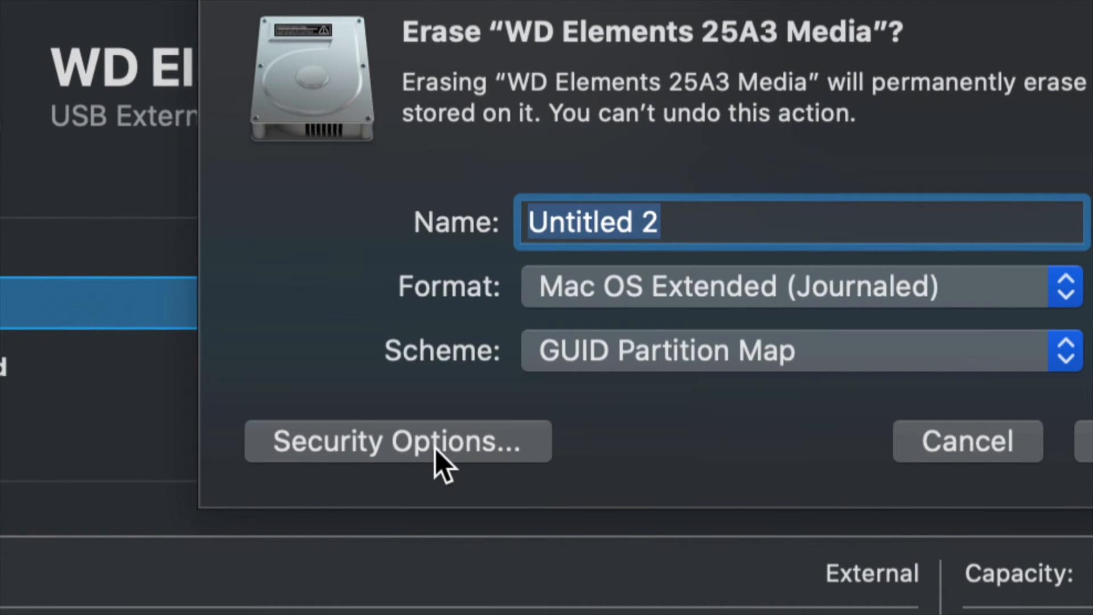
{"action": "left_click", "coordinate": [399, 442]}
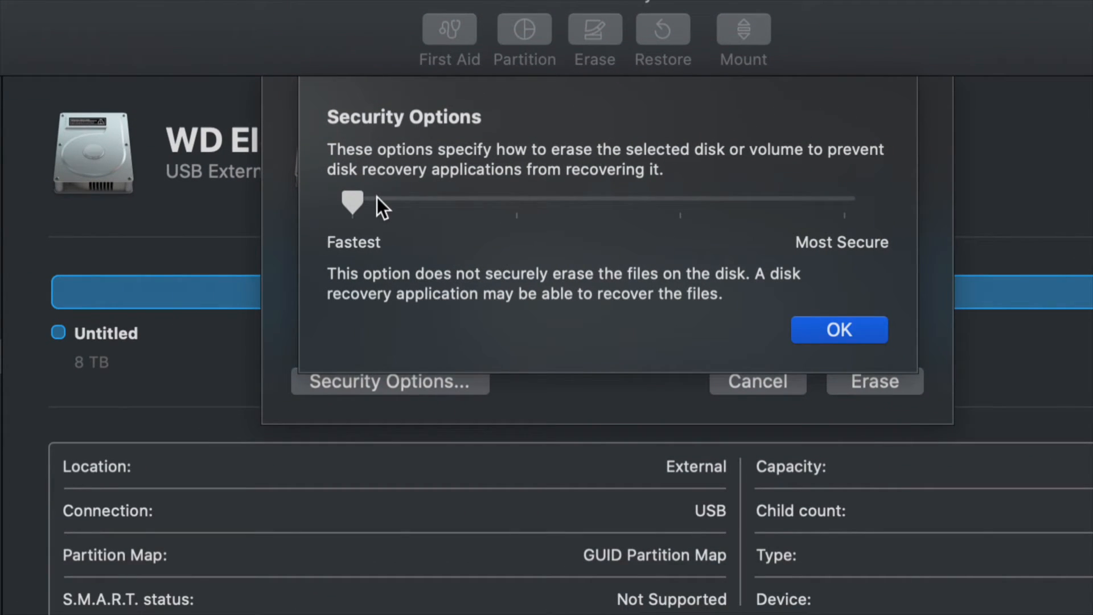
Step: Slide the erase level between Fastest and Most Secure
{"action": "left_click_drag", "start_coordinate": [352, 203], "coordinate": [845, 203]}
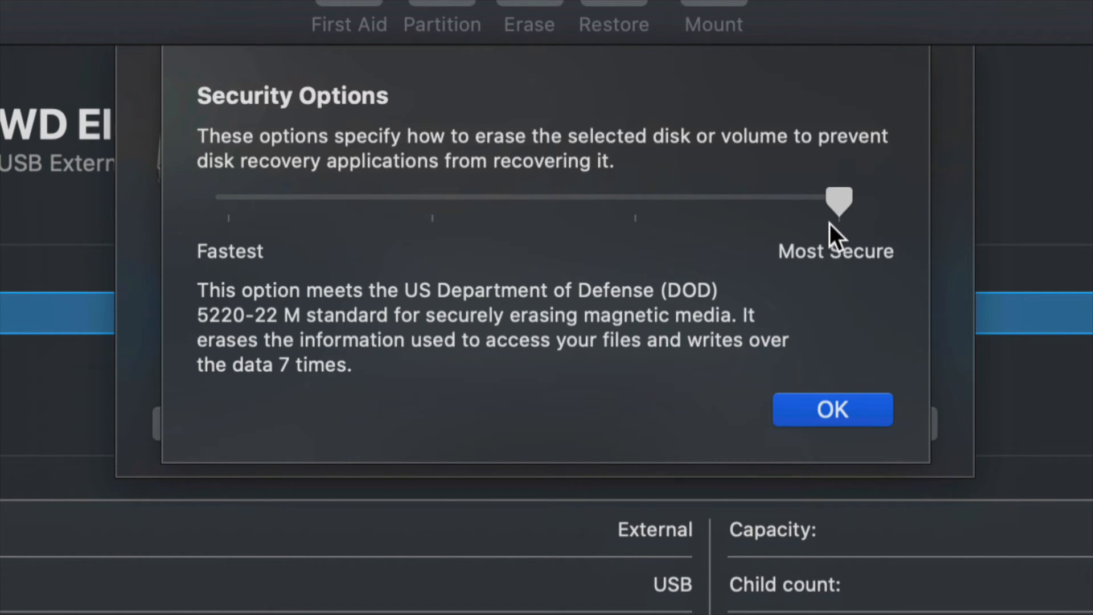
{"action": "mouse_move", "coordinate": [840, 231]}
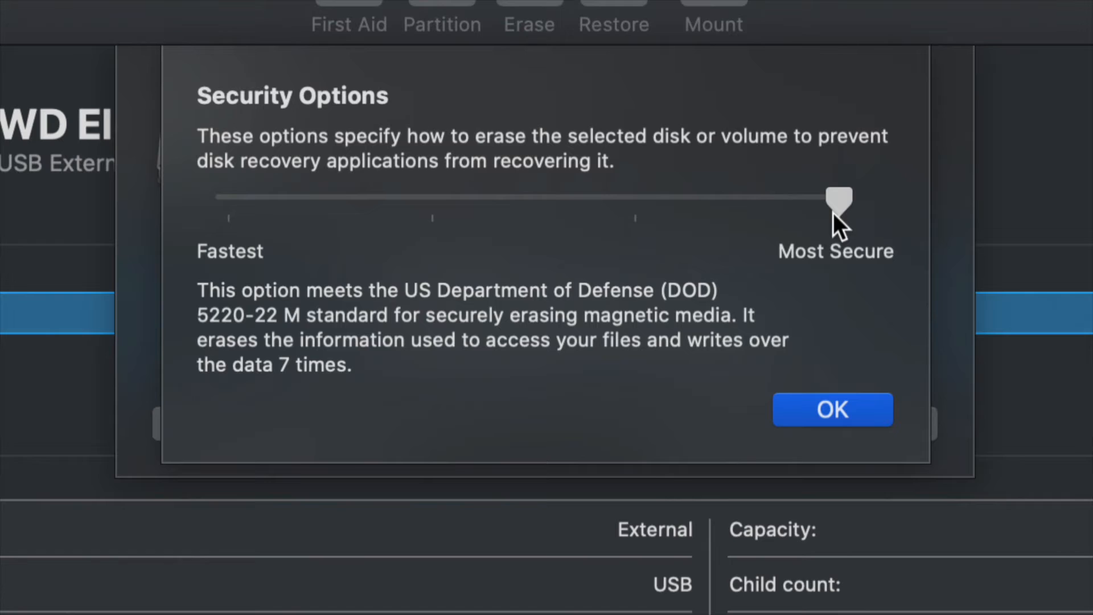
{"action": "left_click_drag", "start_coordinate": [839, 201], "coordinate": [229, 201]}
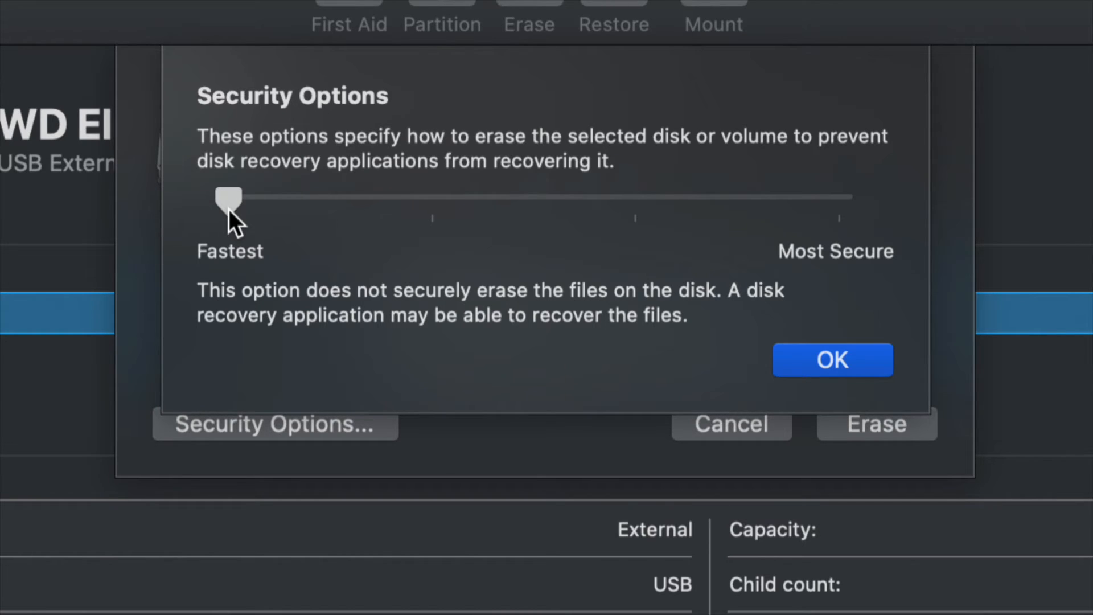
{"action": "left_click_drag", "start_coordinate": [229, 198], "coordinate": [841, 198]}
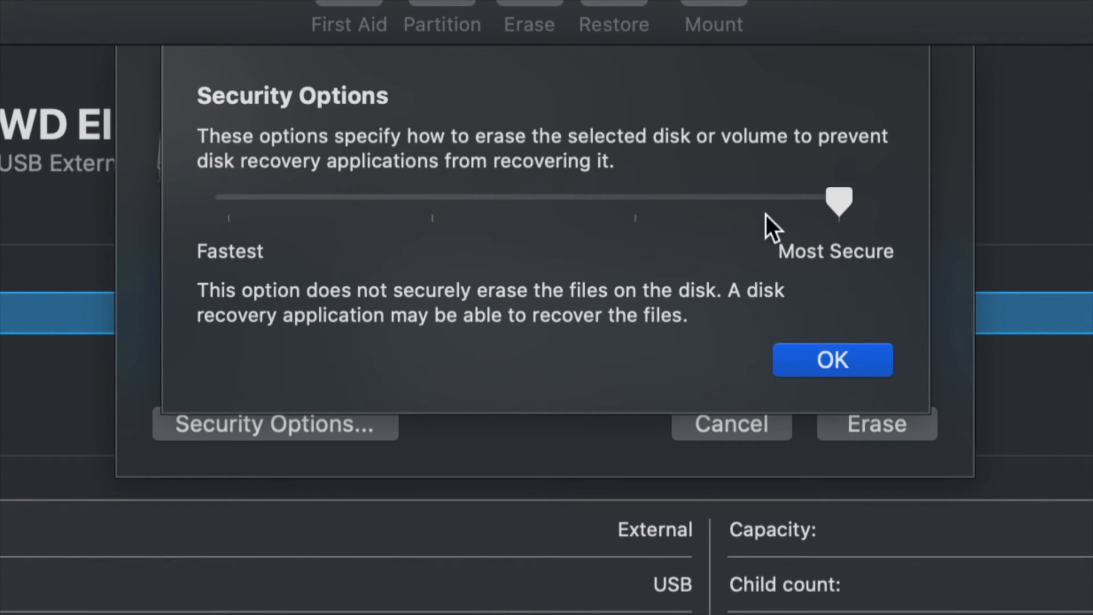
{"action": "left_click_drag", "start_coordinate": [839, 203], "coordinate": [839, 203]}
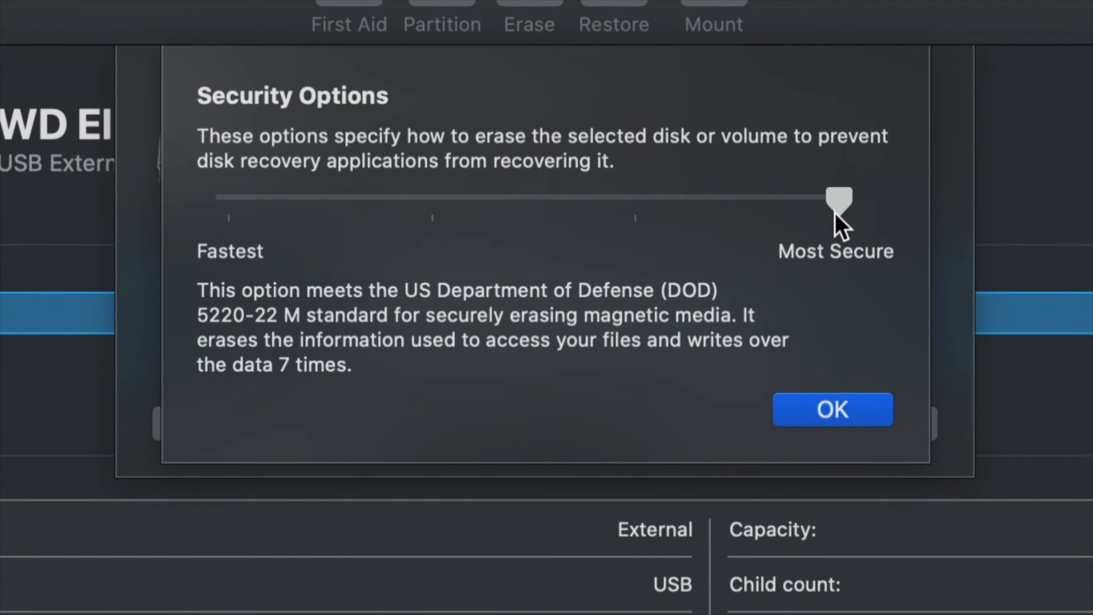
{"action": "mouse_move", "coordinate": [802, 220]}
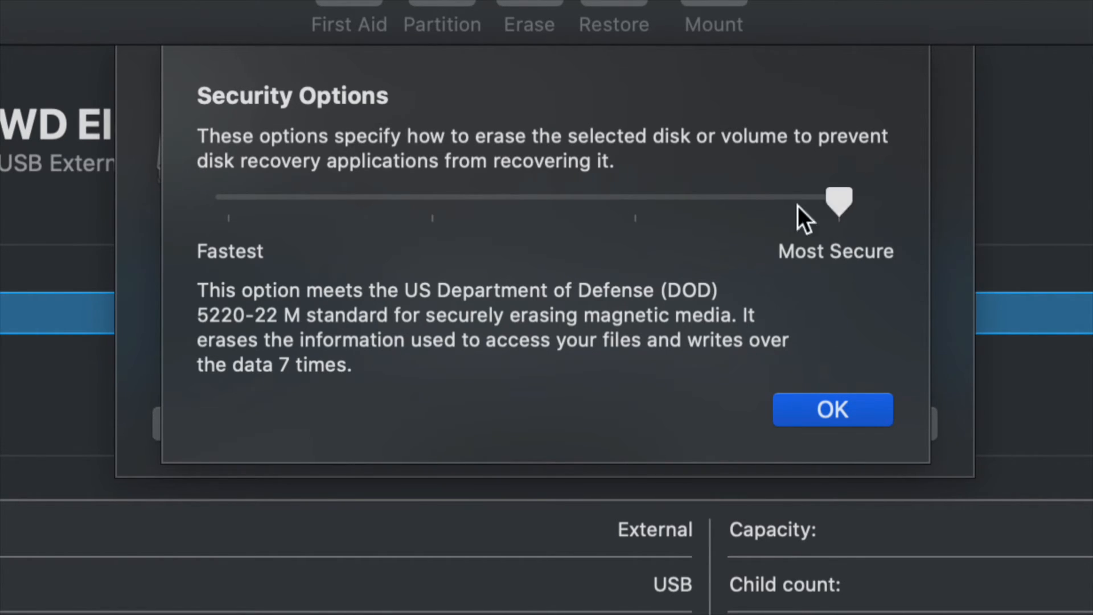
Step: Try the two-pass and Most Secure levels, then confirm Fastest
{"action": "left_click_drag", "start_coordinate": [839, 202], "coordinate": [432, 202]}
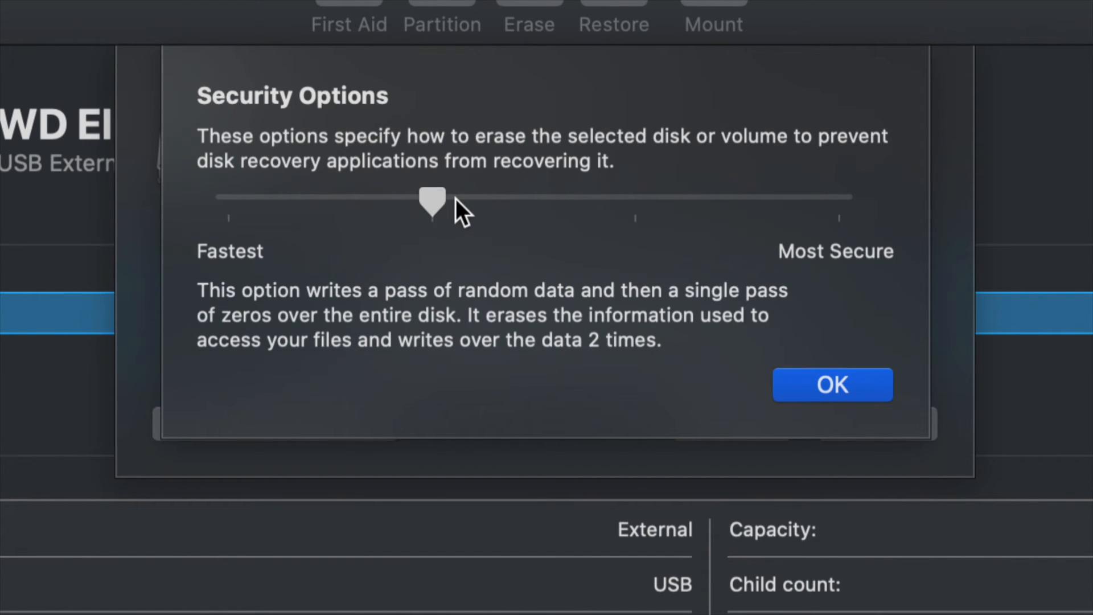
{"action": "mouse_move", "coordinate": [454, 217]}
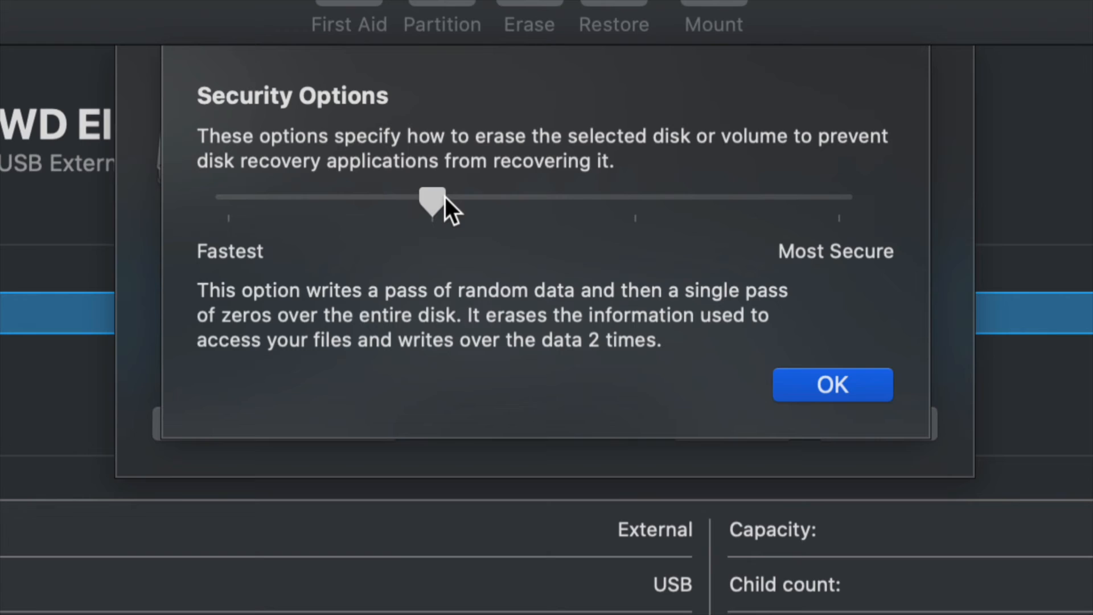
{"action": "left_click_drag", "start_coordinate": [431, 198], "coordinate": [839, 202]}
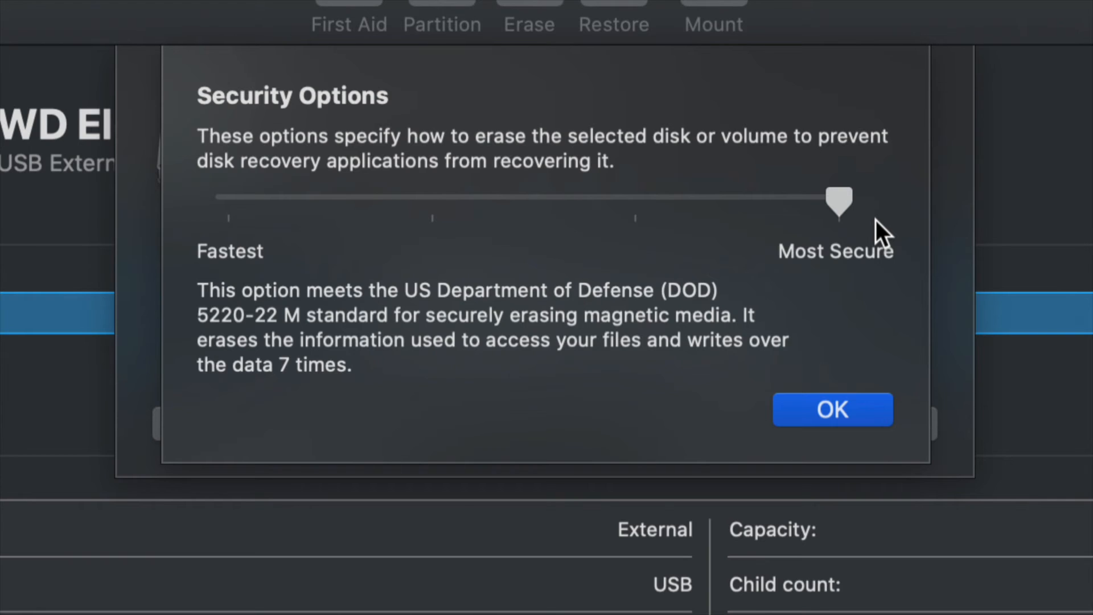
{"action": "left_click_drag", "start_coordinate": [839, 202], "coordinate": [226, 202]}
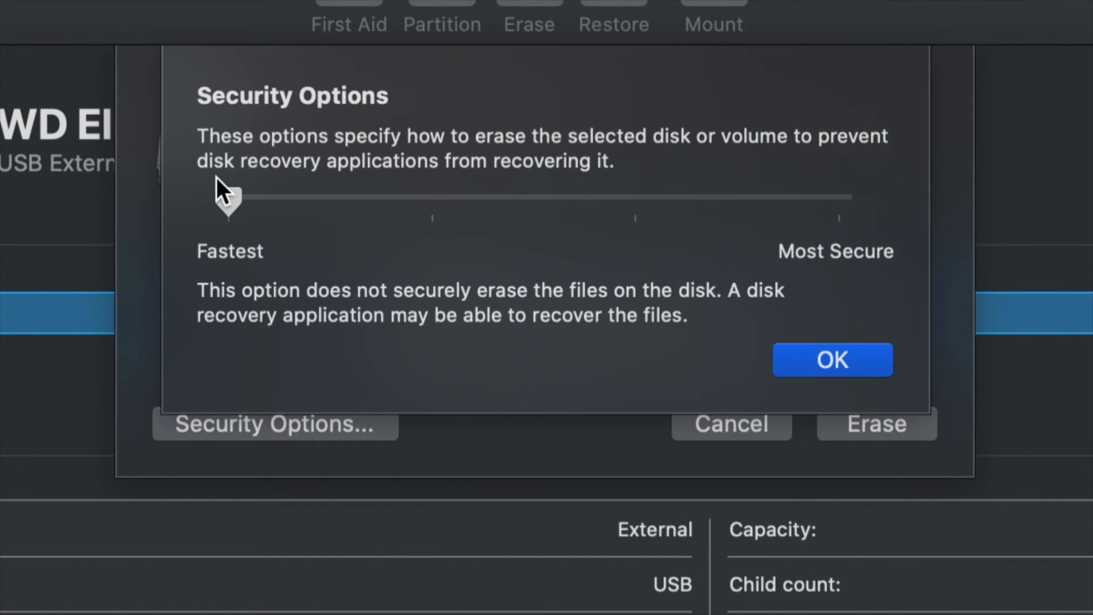
{"action": "left_click", "coordinate": [832, 359]}
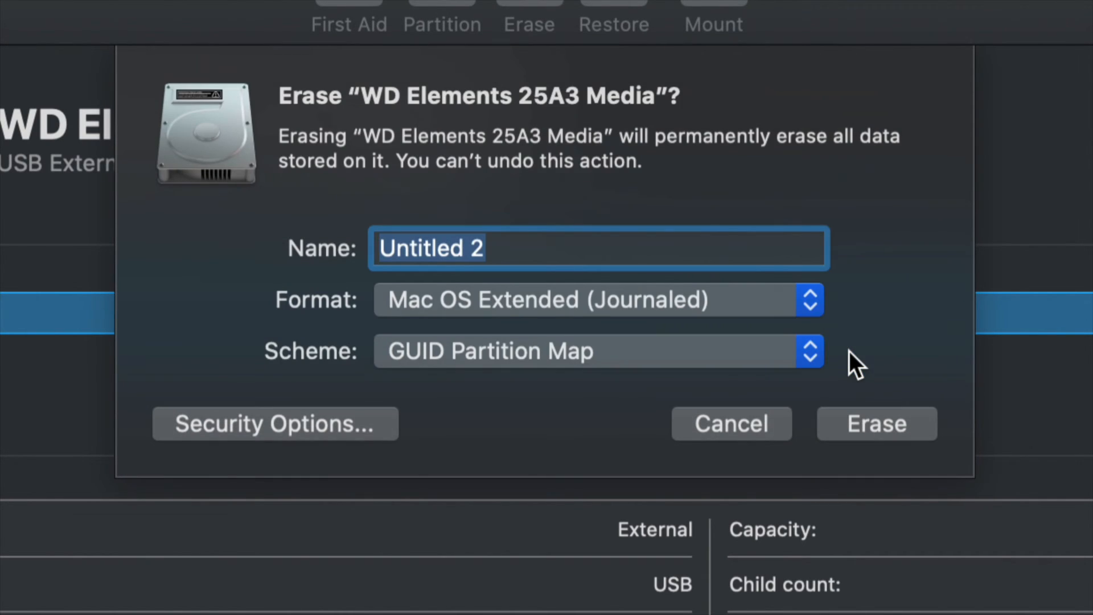
{"action": "mouse_move", "coordinate": [703, 410]}
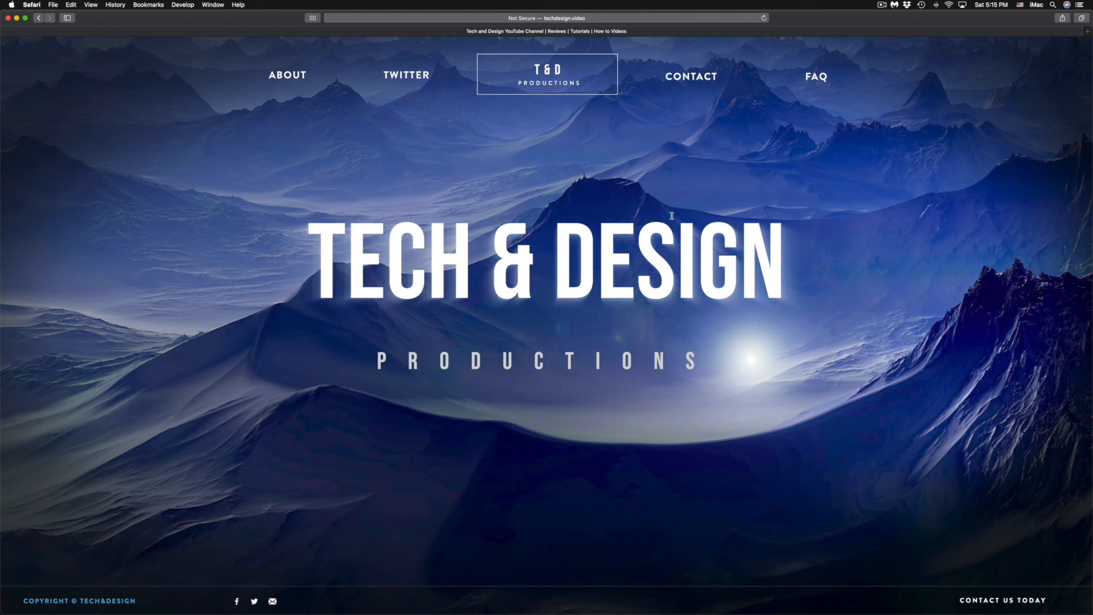
{"action": "mouse_move", "coordinate": [676, 217]}
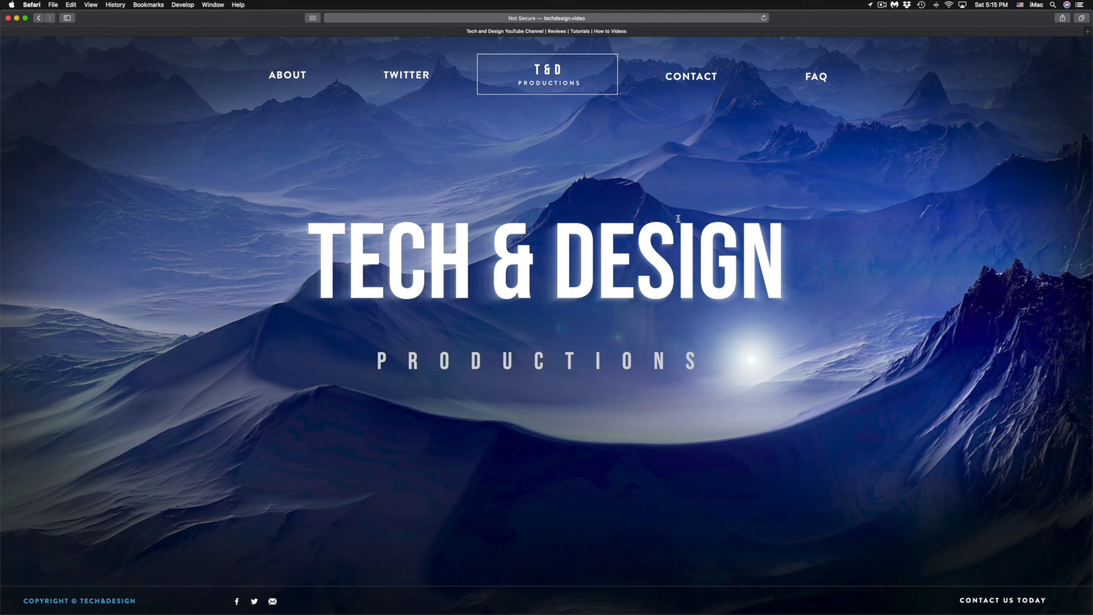